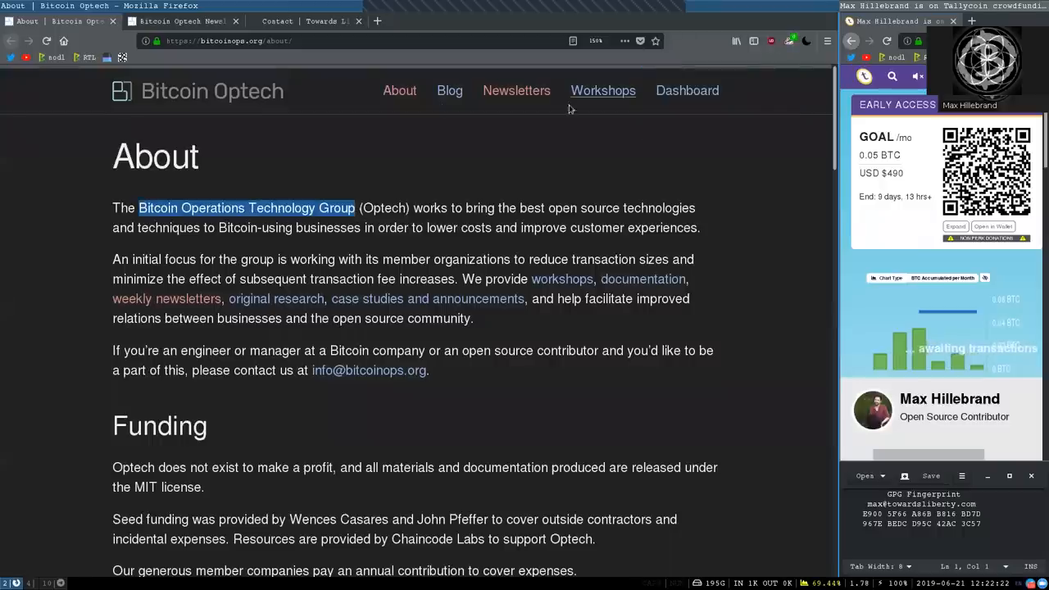
{"action": "mouse_move", "coordinate": [264, 145]}
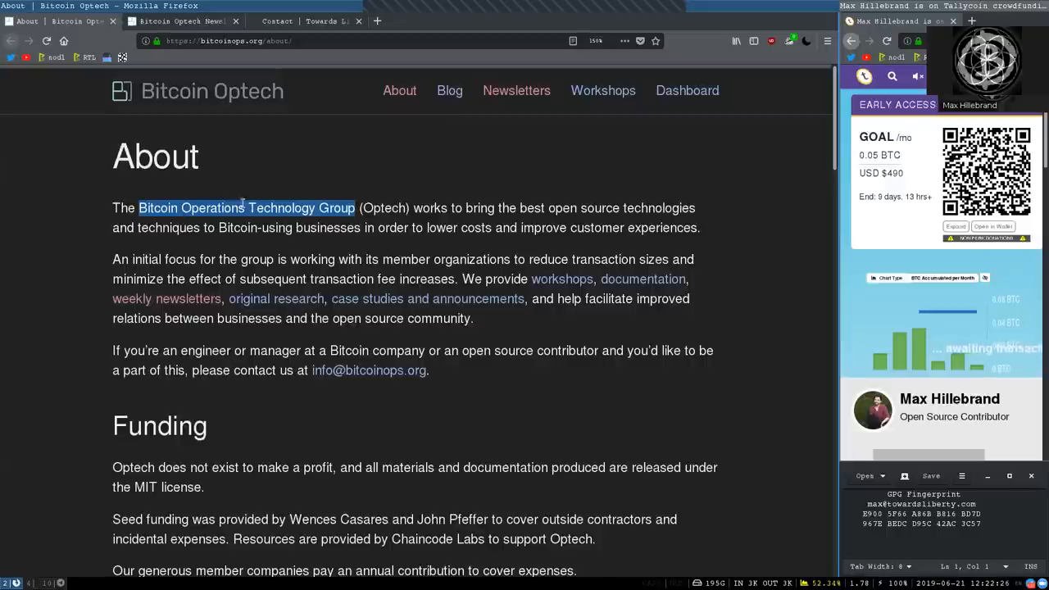
{"action": "mouse_move", "coordinate": [198, 267]}
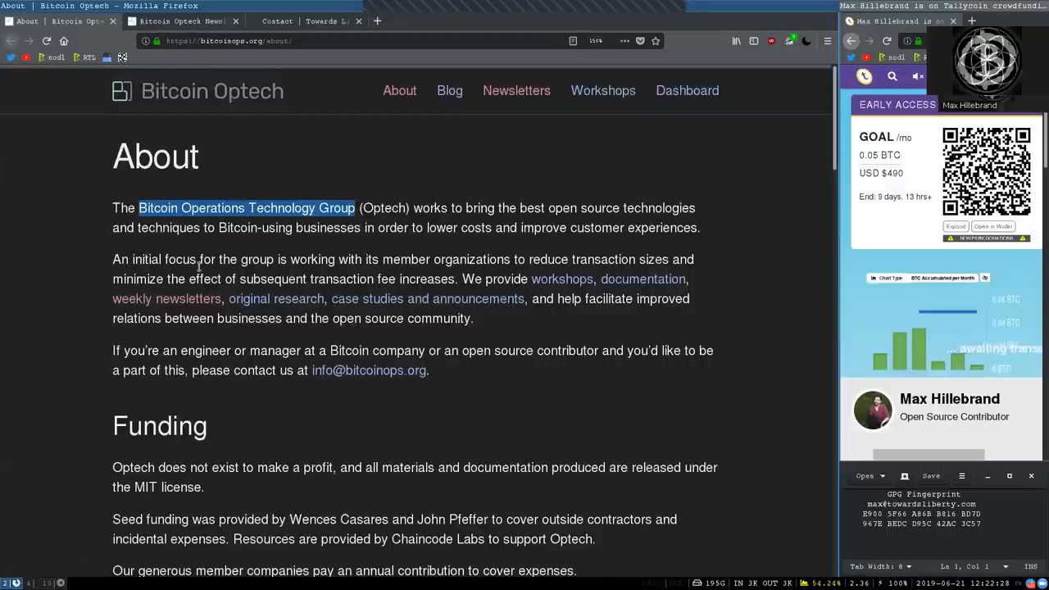
- Scroll the Bitcoin Optech About page down to the Optech team profiles
{"action": "scroll", "scroll_direction": "down", "scroll_amount": 3}
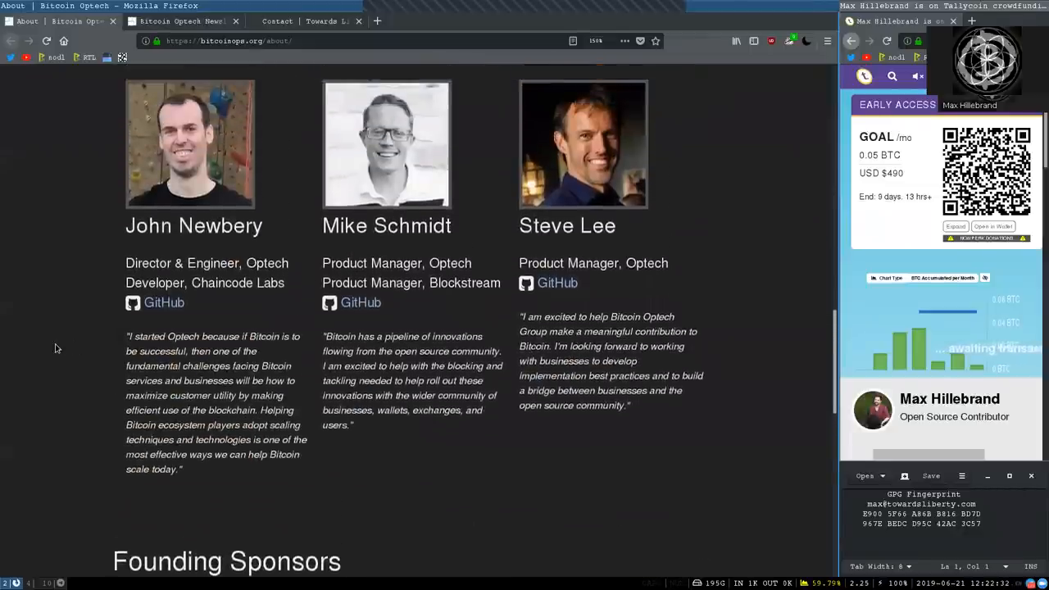
{"action": "scroll", "scroll_direction": "down", "scroll_amount": 3}
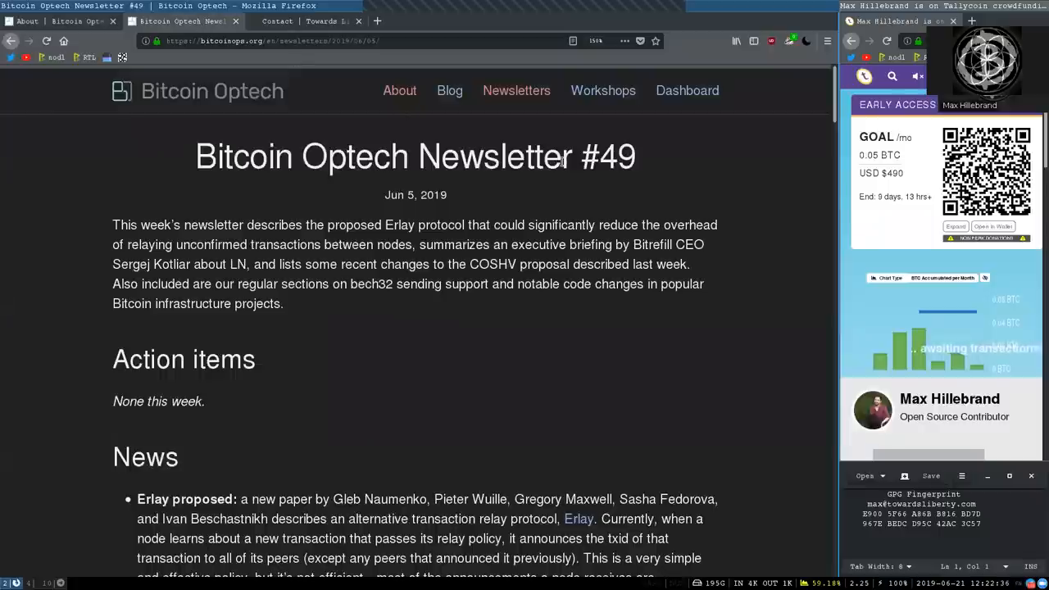
- Switch to the Newsletter #49 tab, read the introduction, and mark the Action items heading
{"action": "double_click", "coordinate": [617, 156]}
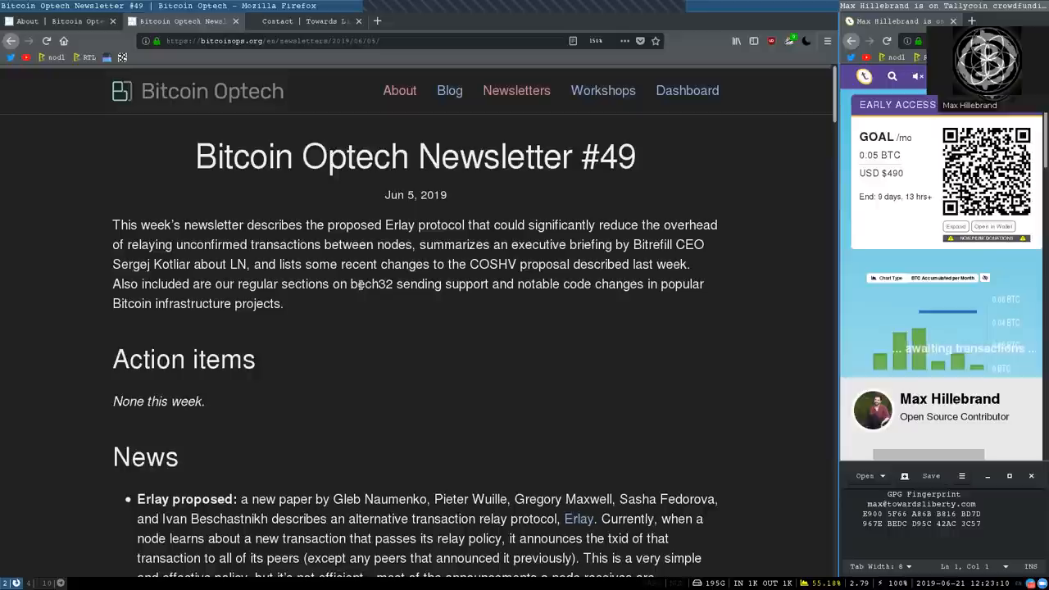
{"action": "mouse_move", "coordinate": [504, 285]}
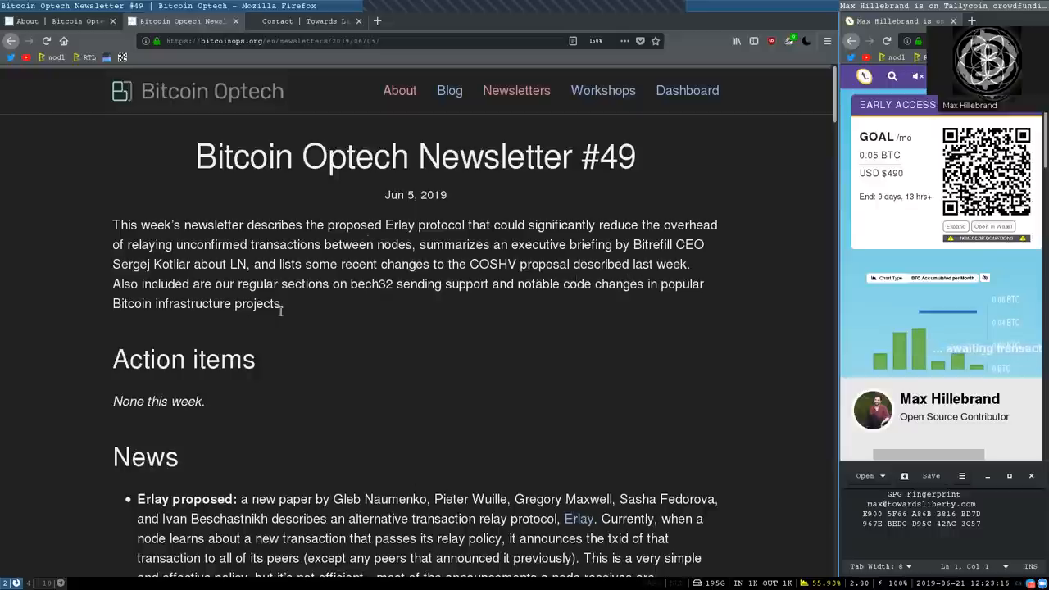
{"action": "double_click", "coordinate": [183, 359]}
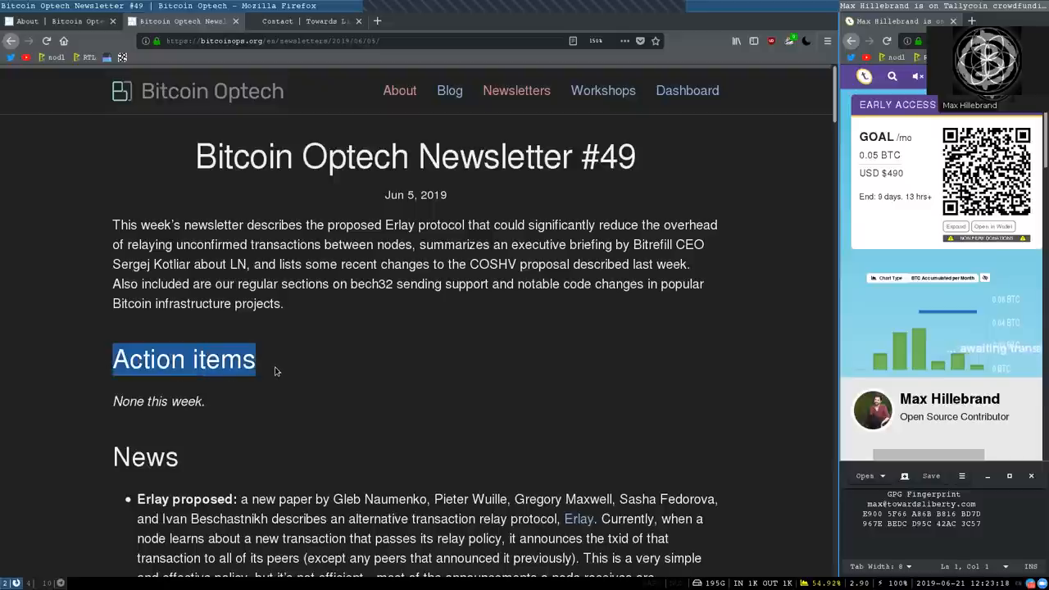
- Scroll down to the News section and read the 'Erlay proposed' bullet
{"action": "scroll", "scroll_direction": "down", "scroll_amount": 3}
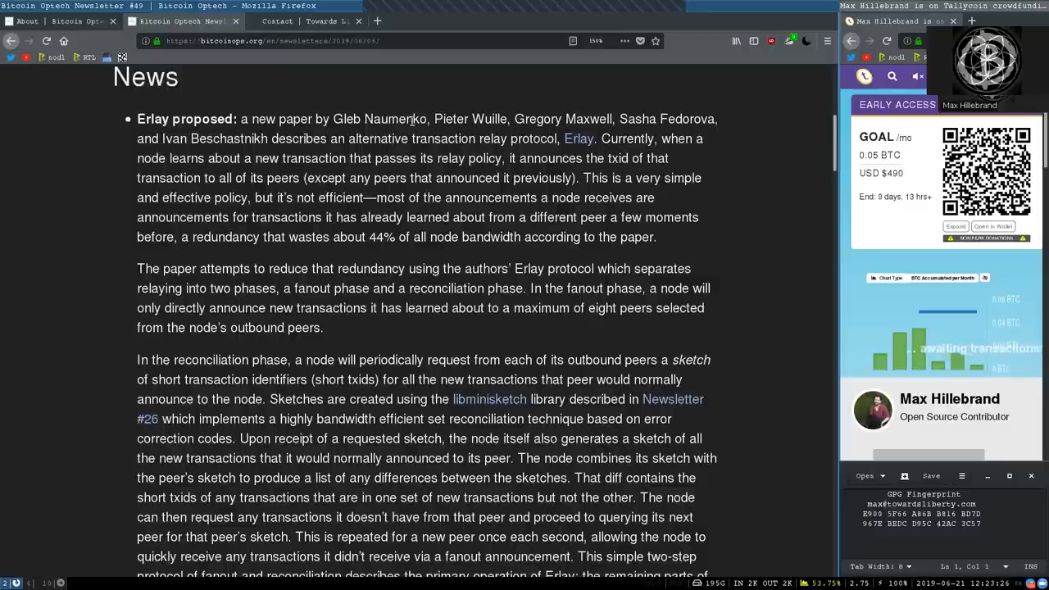
{"action": "mouse_move", "coordinate": [602, 119]}
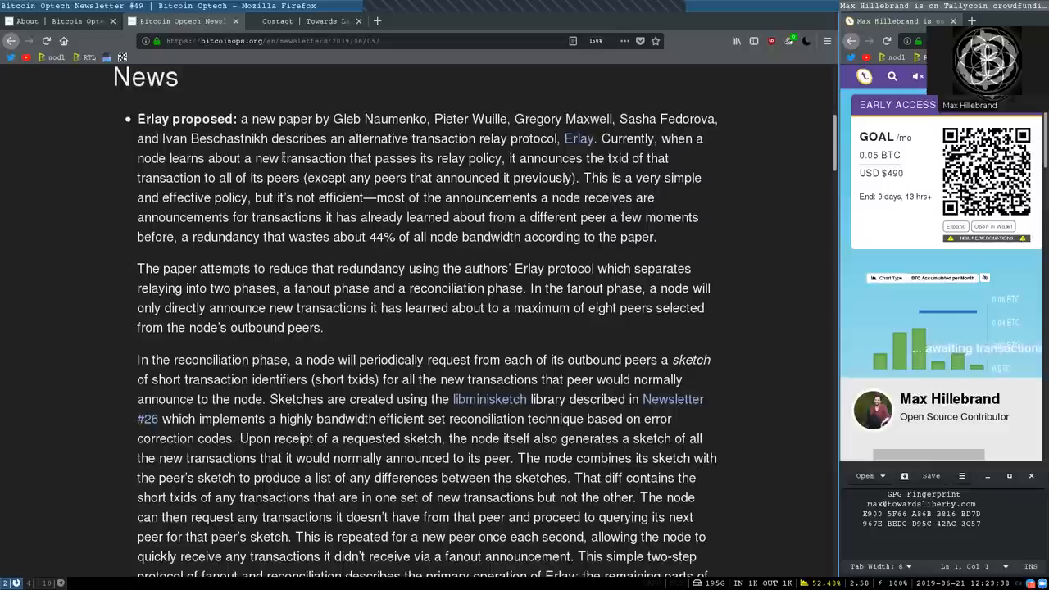
{"action": "mouse_move", "coordinate": [356, 145]}
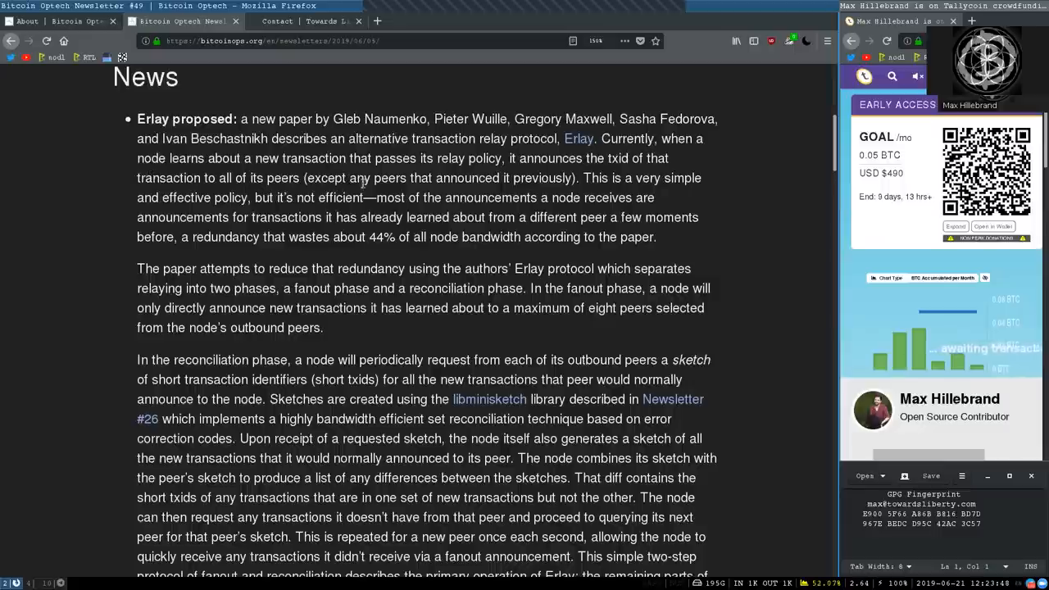
{"action": "mouse_move", "coordinate": [564, 191]}
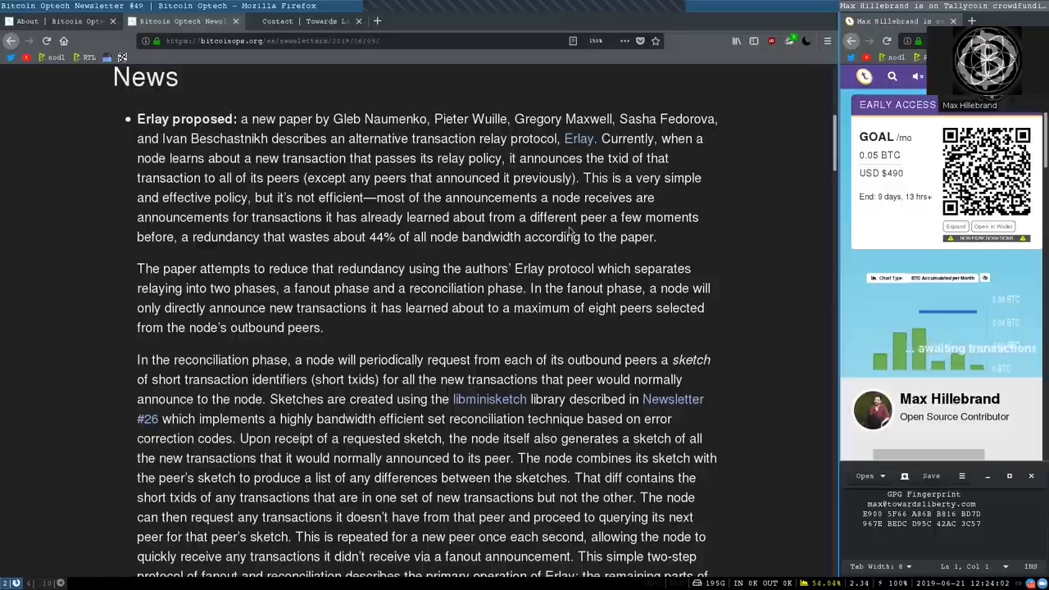
{"action": "mouse_move", "coordinate": [201, 225]}
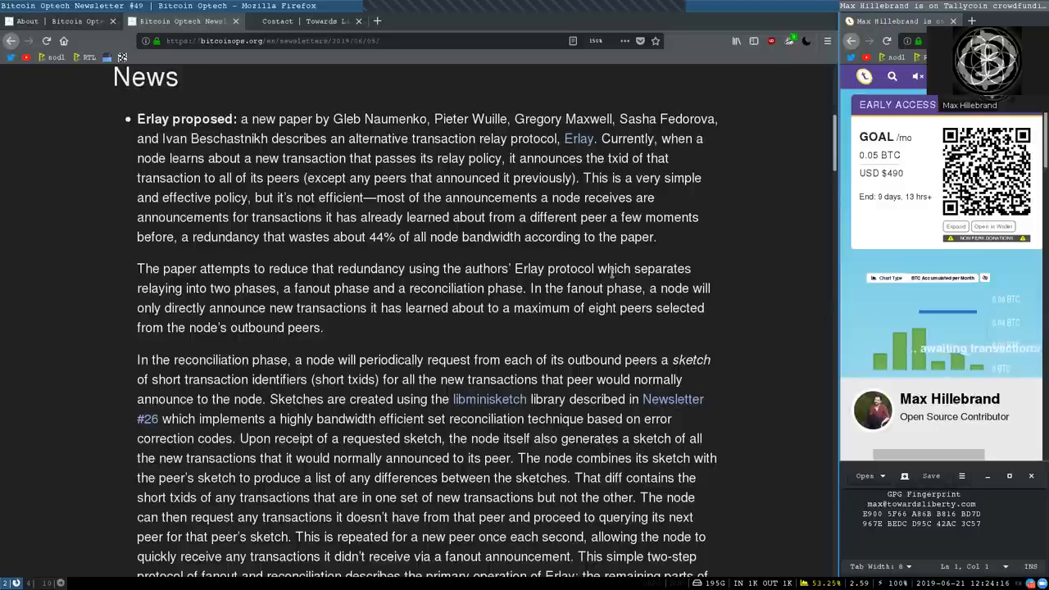
{"action": "mouse_move", "coordinate": [129, 299]}
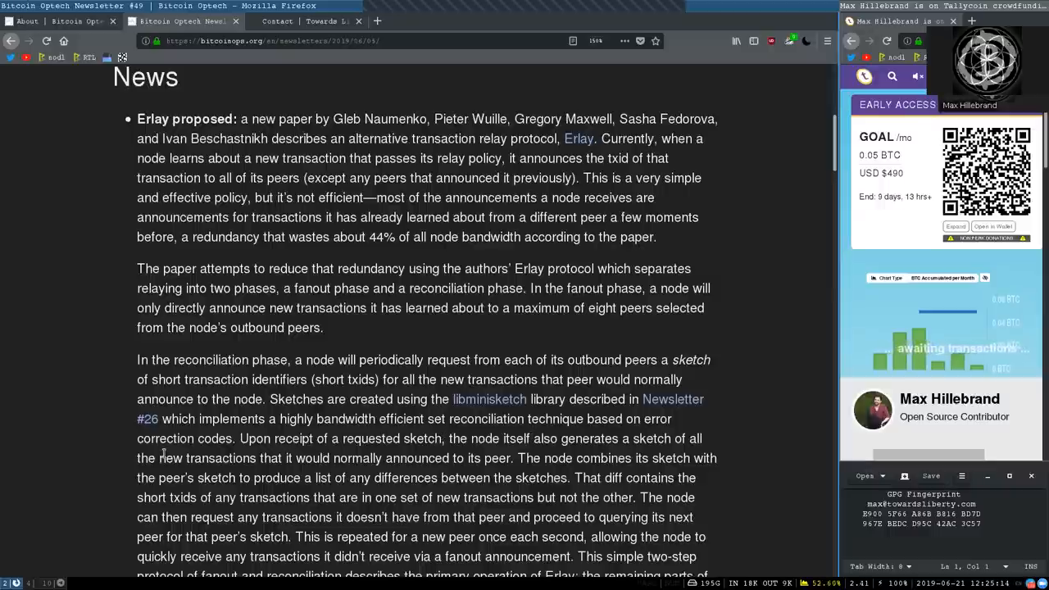
- Scroll down to read Erlay's fanout and reconciliation phase explanation
{"action": "scroll", "scroll_direction": "down", "scroll_amount": 3}
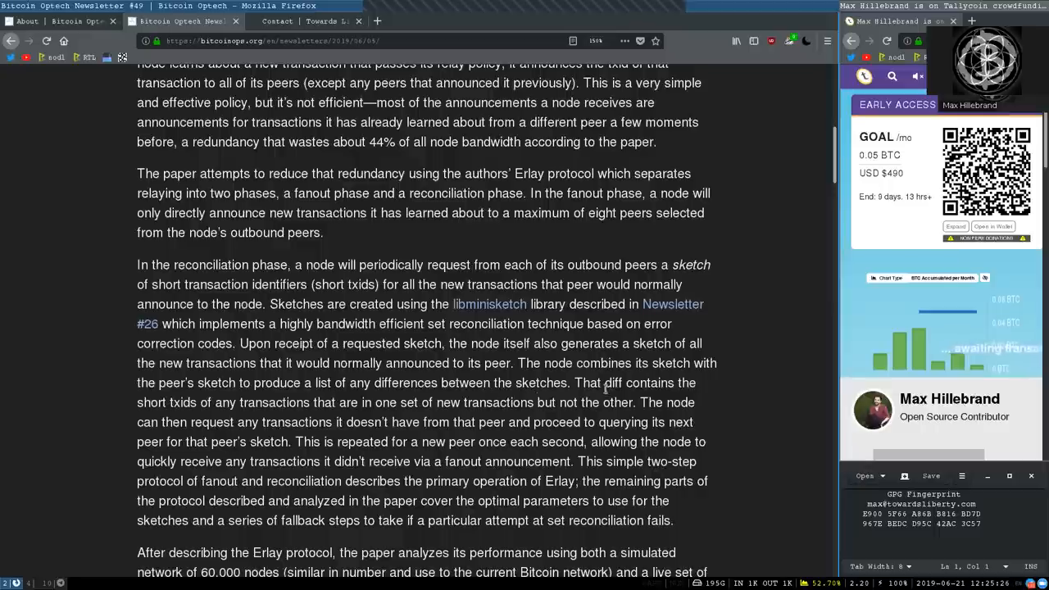
{"action": "mouse_move", "coordinate": [623, 387]}
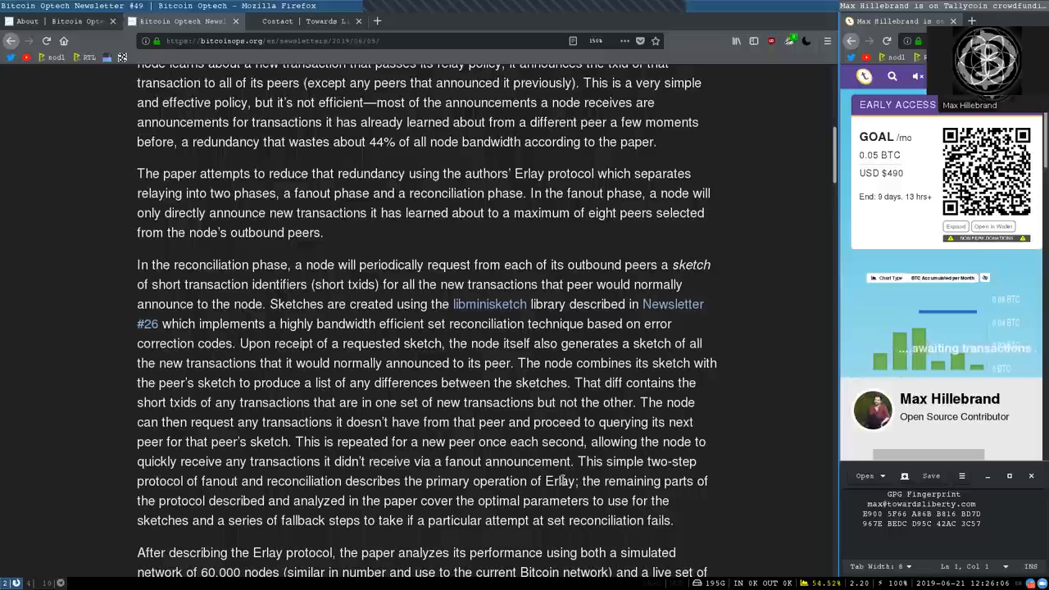
{"action": "mouse_move", "coordinate": [157, 512]}
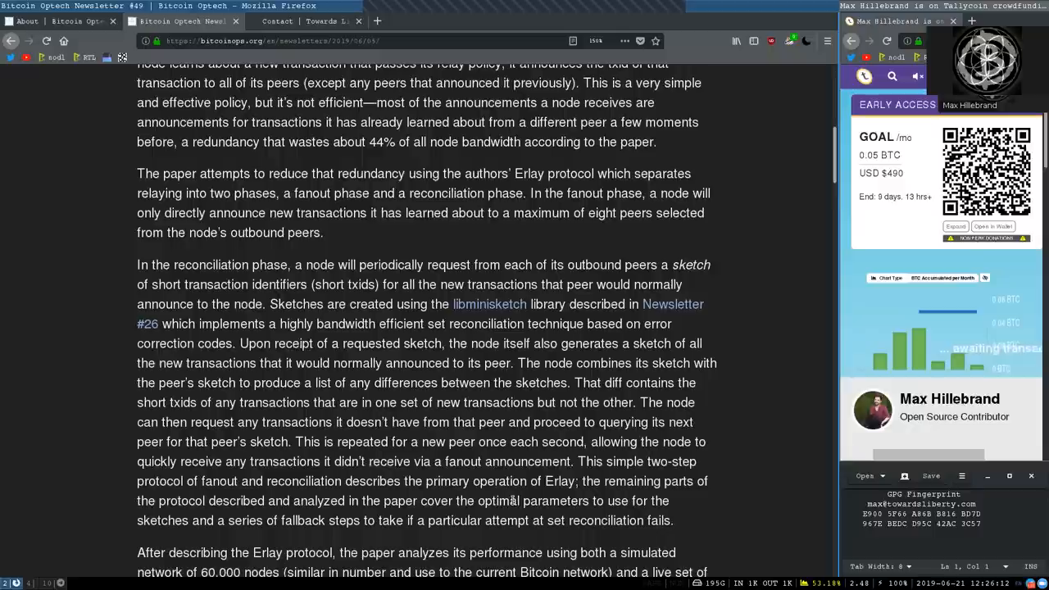
{"action": "mouse_move", "coordinate": [133, 523]}
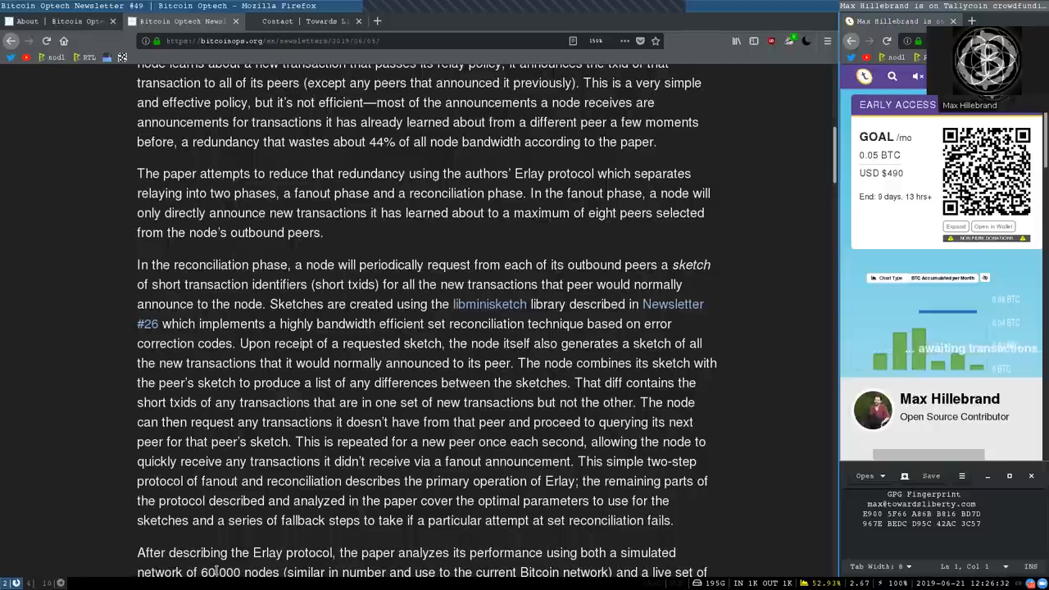
- Scroll to Erlay's simulated results: 84% less announcement bandwidth, slower propagation
{"action": "scroll", "scroll_direction": "down", "scroll_amount": 3}
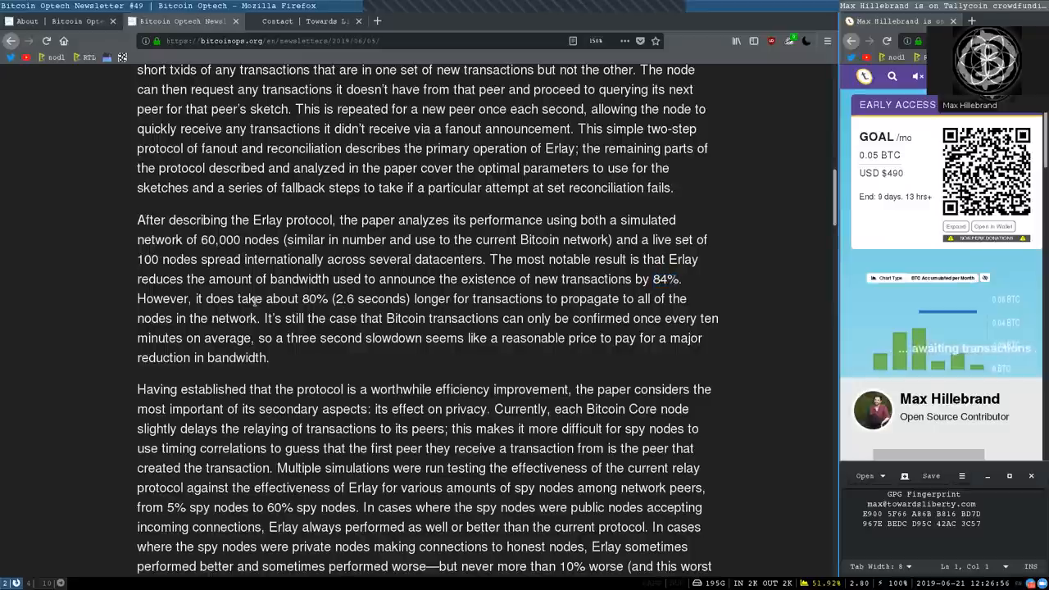
{"action": "double_click", "coordinate": [312, 299]}
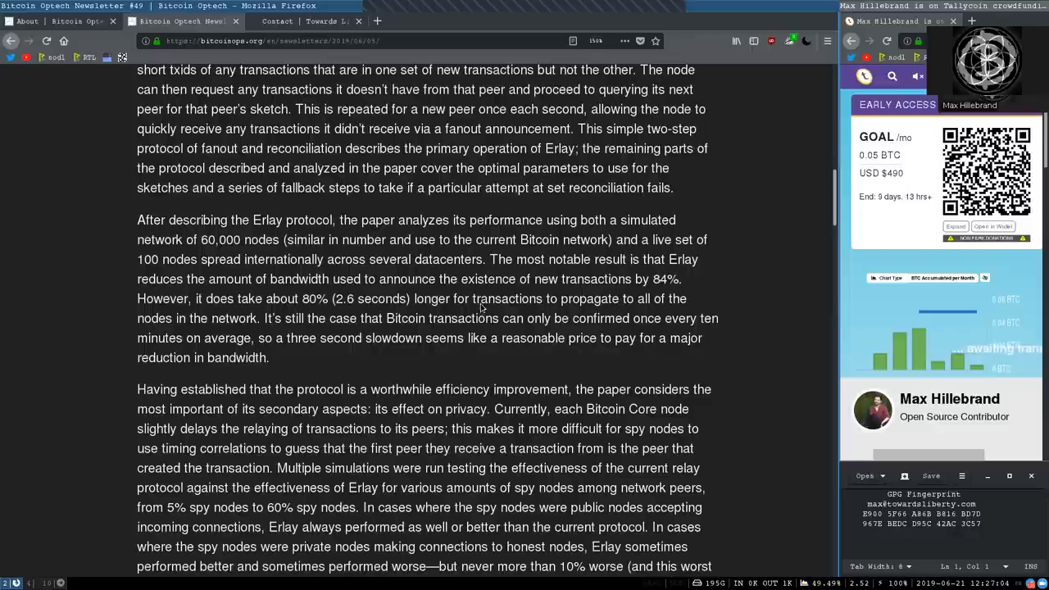
{"action": "mouse_move", "coordinate": [246, 332]}
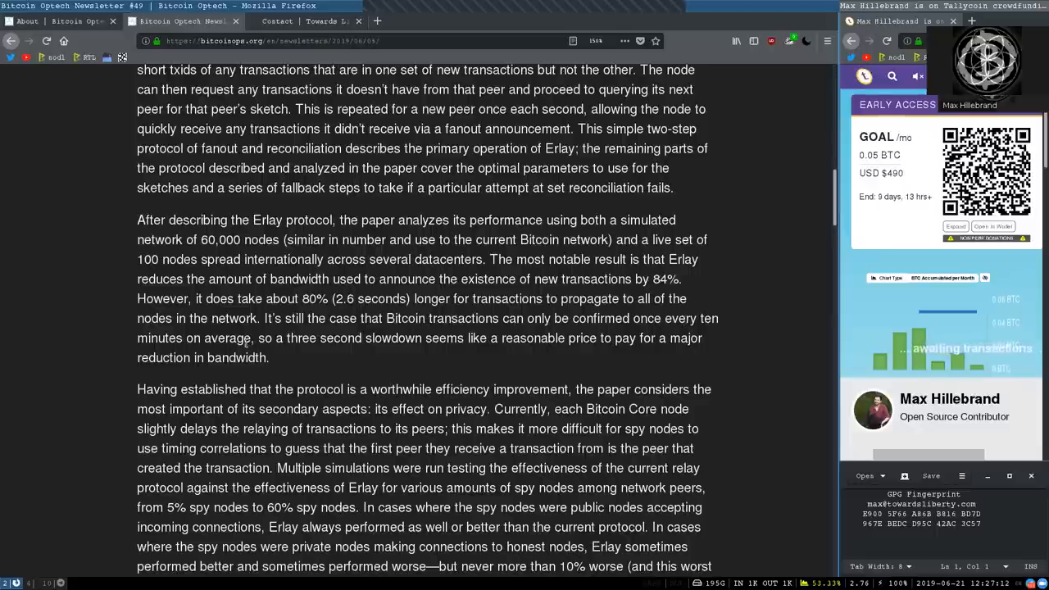
{"action": "mouse_move", "coordinate": [418, 343]}
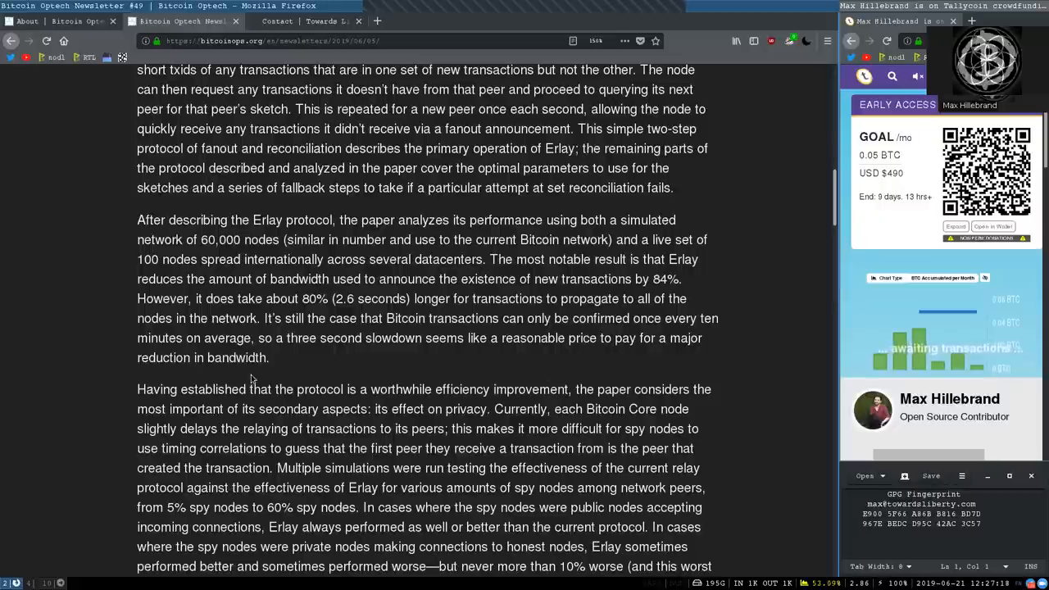
{"action": "mouse_move", "coordinate": [151, 402]}
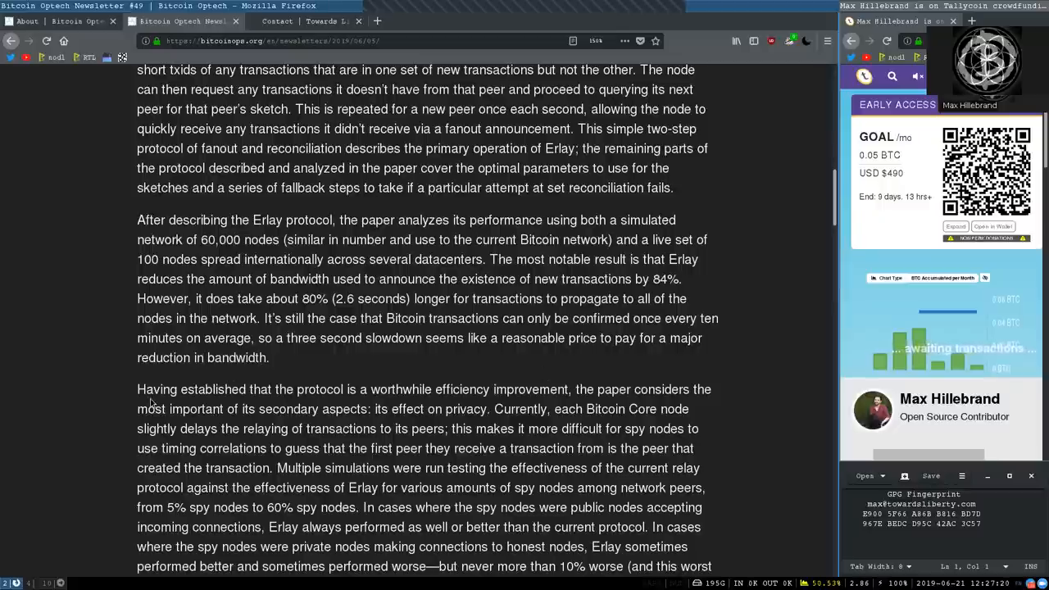
{"action": "scroll", "scroll_direction": "down", "scroll_amount": 3}
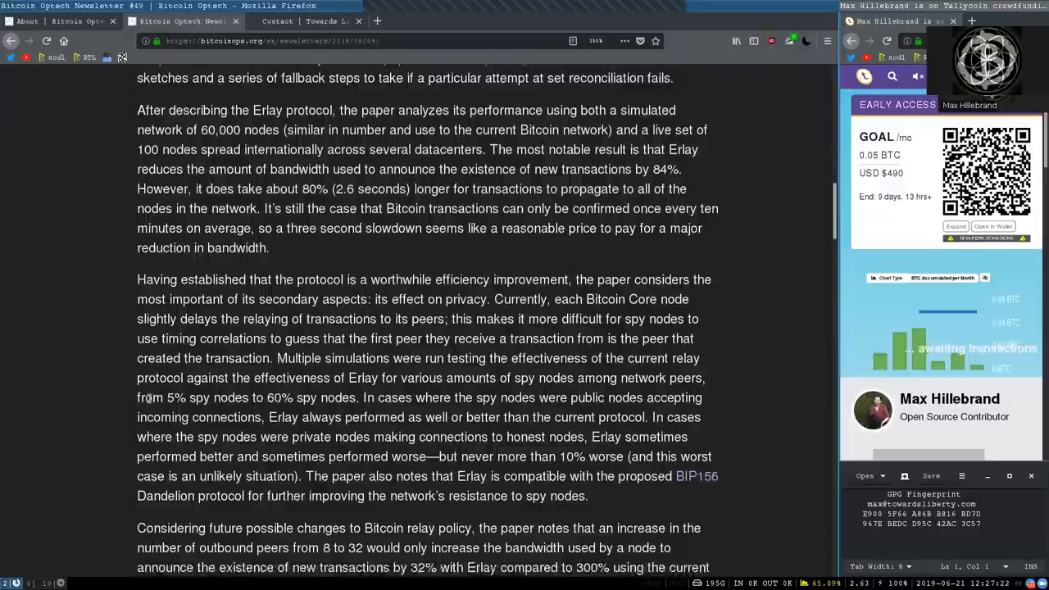
{"action": "scroll", "scroll_direction": "down", "scroll_amount": 3}
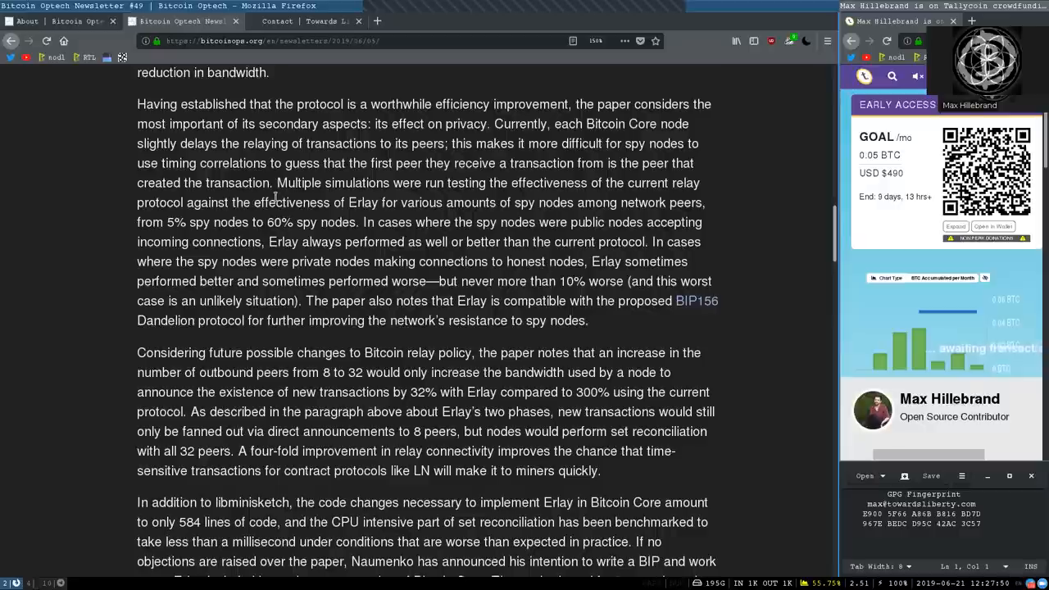
{"action": "mouse_move", "coordinate": [389, 183]}
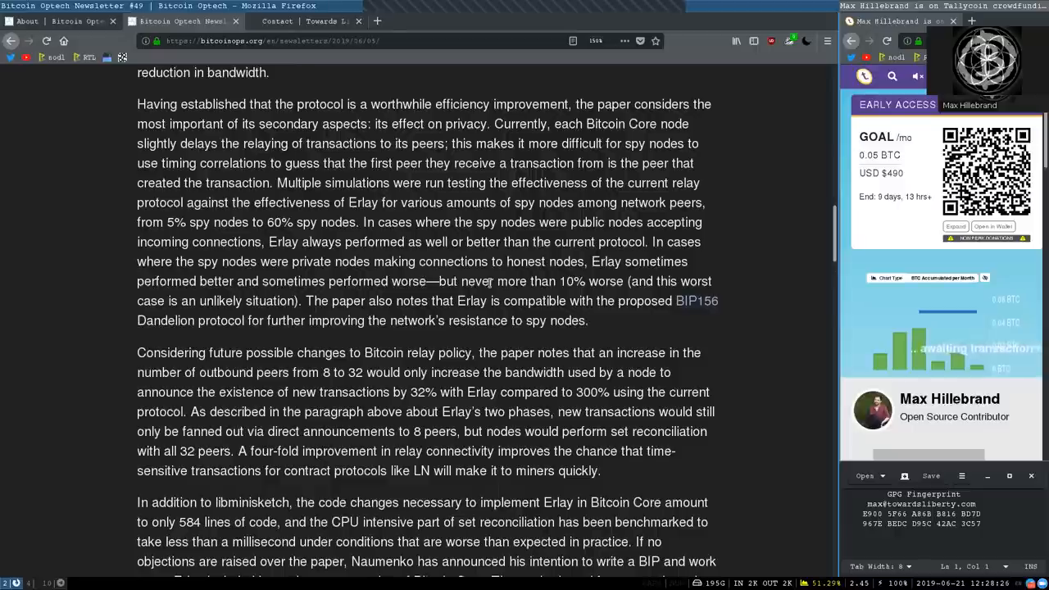
{"action": "double_click", "coordinate": [590, 281]}
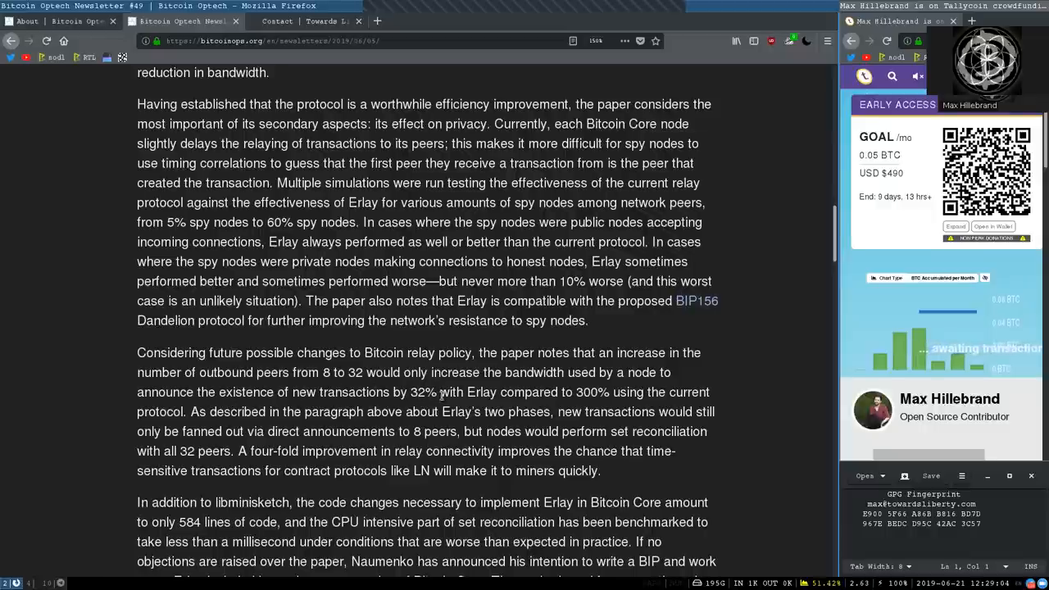
{"action": "mouse_move", "coordinate": [611, 404]}
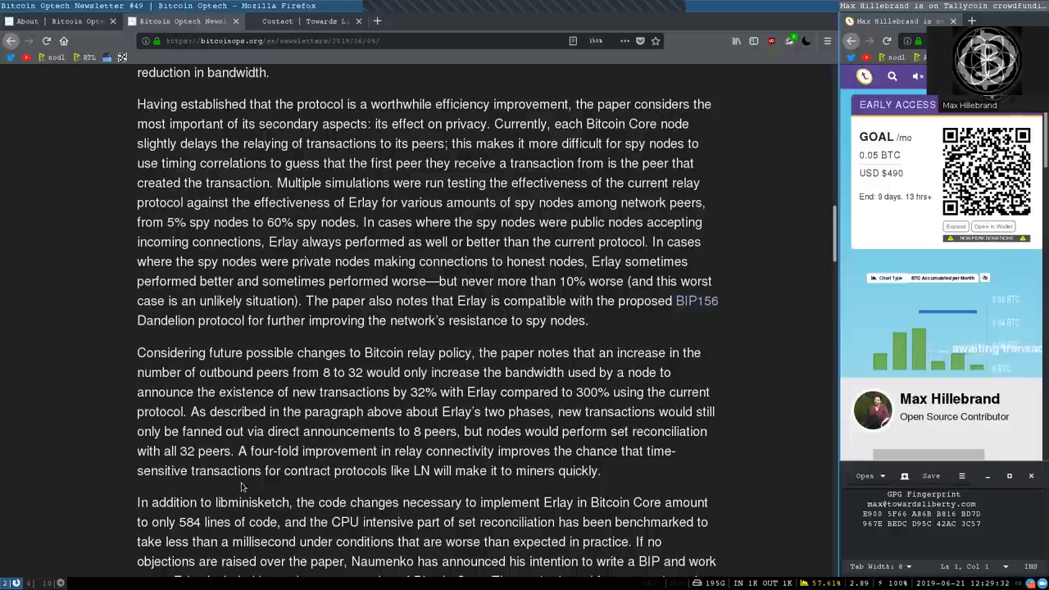
{"action": "mouse_move", "coordinate": [401, 489]}
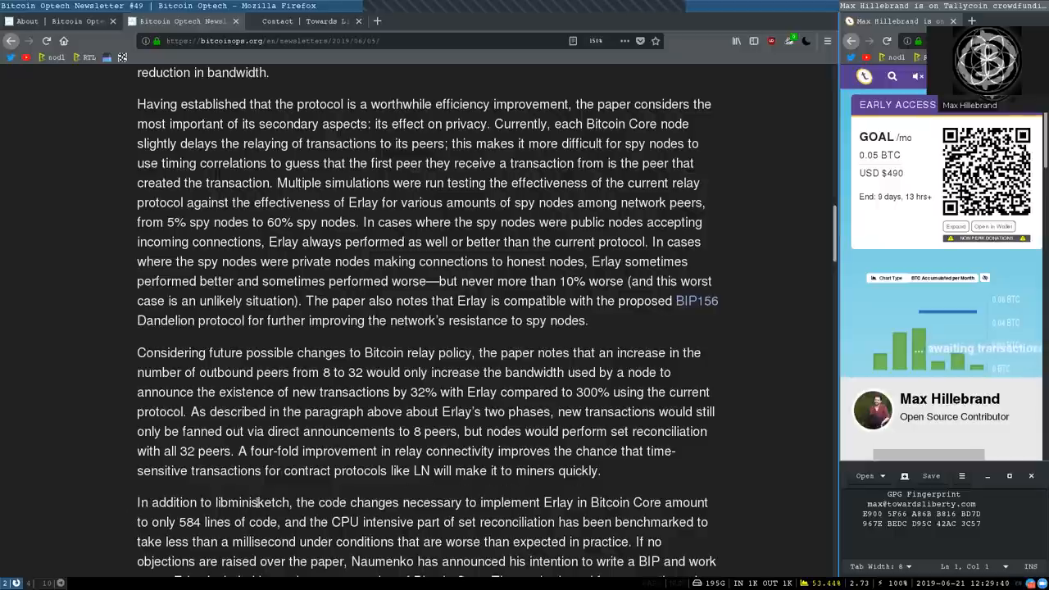
- Scroll to Erlay's closing paragraph on 584 lines of code and Naumenko's planned BIP
{"action": "scroll", "scroll_direction": "down", "scroll_amount": 3}
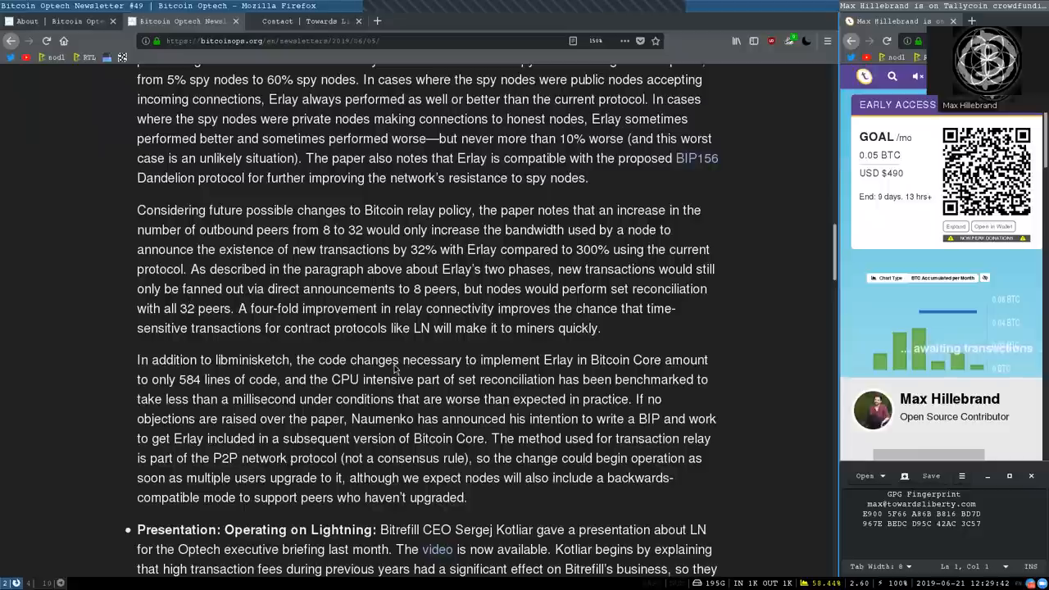
{"action": "mouse_move", "coordinate": [541, 357]}
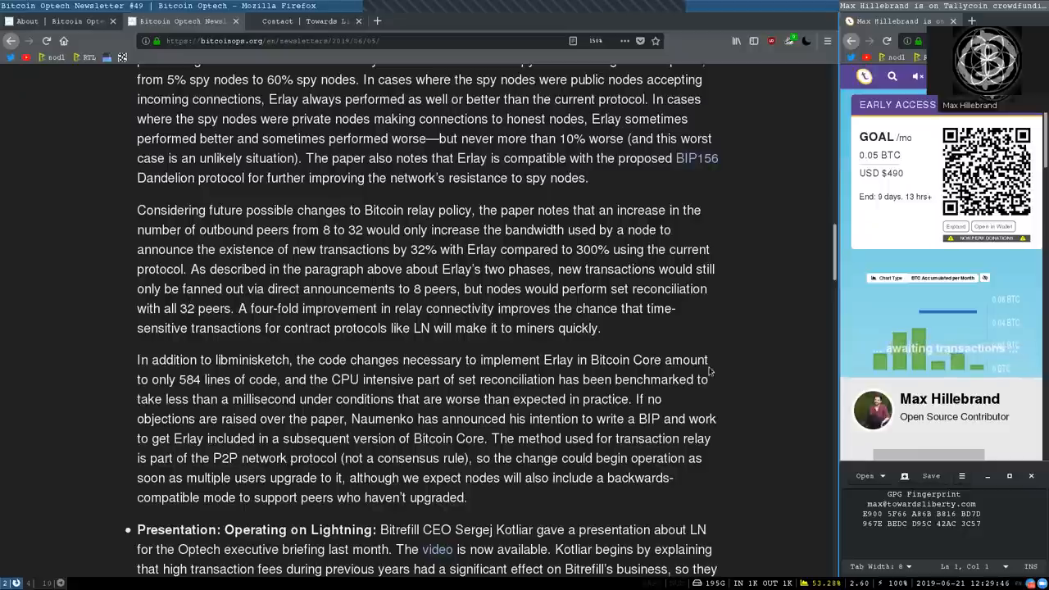
{"action": "double_click", "coordinate": [189, 379]}
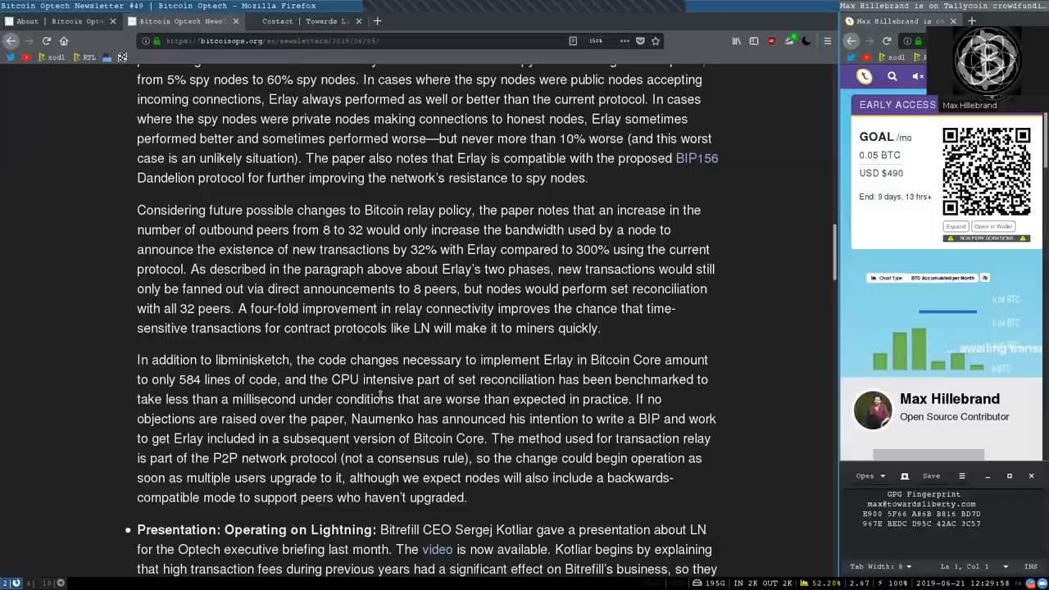
{"action": "mouse_move", "coordinate": [610, 395]}
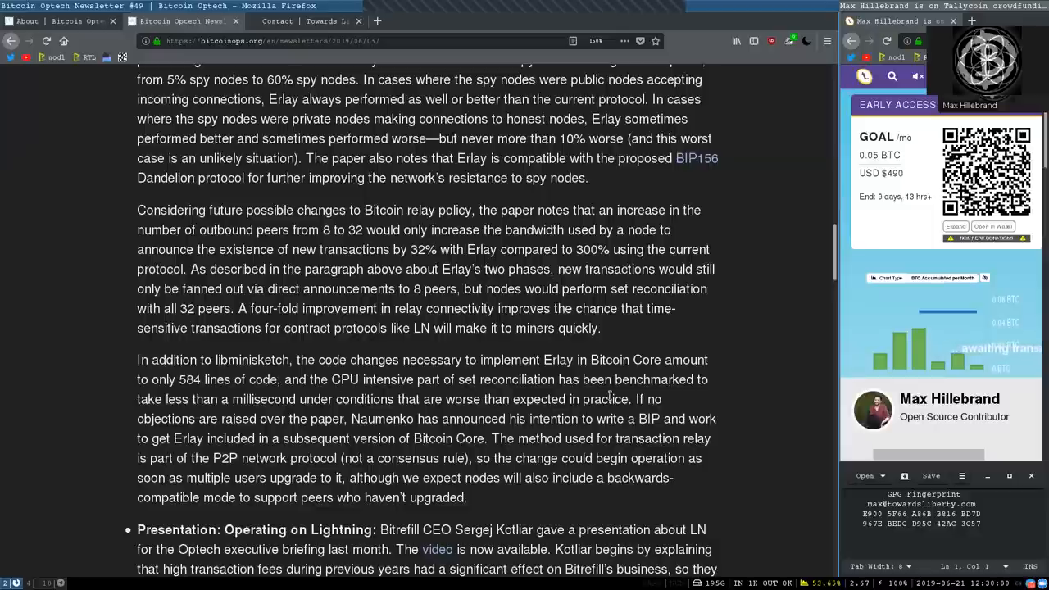
{"action": "mouse_move", "coordinate": [172, 418]}
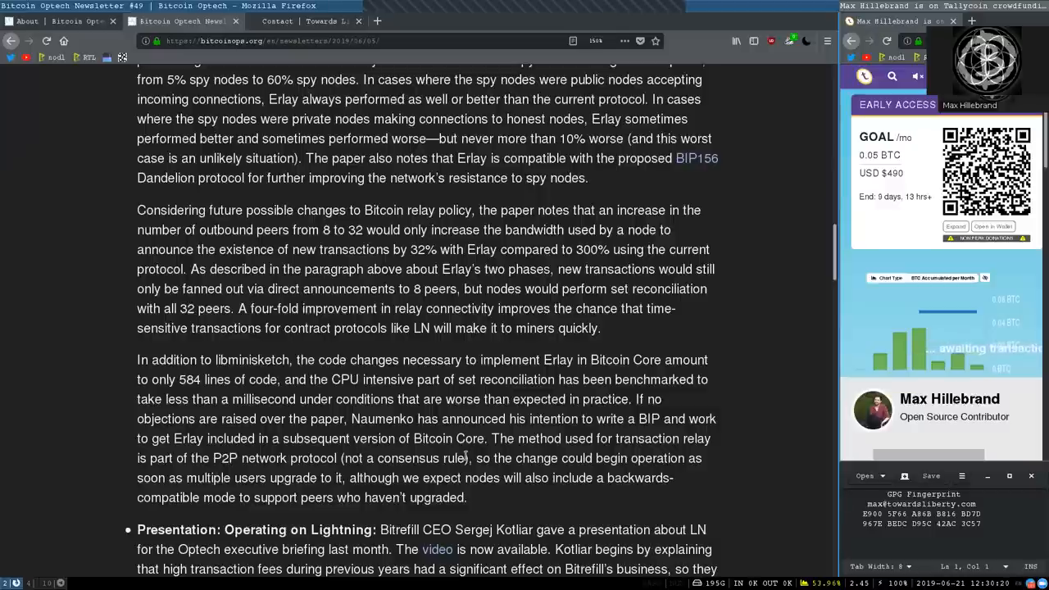
{"action": "mouse_move", "coordinate": [652, 476]}
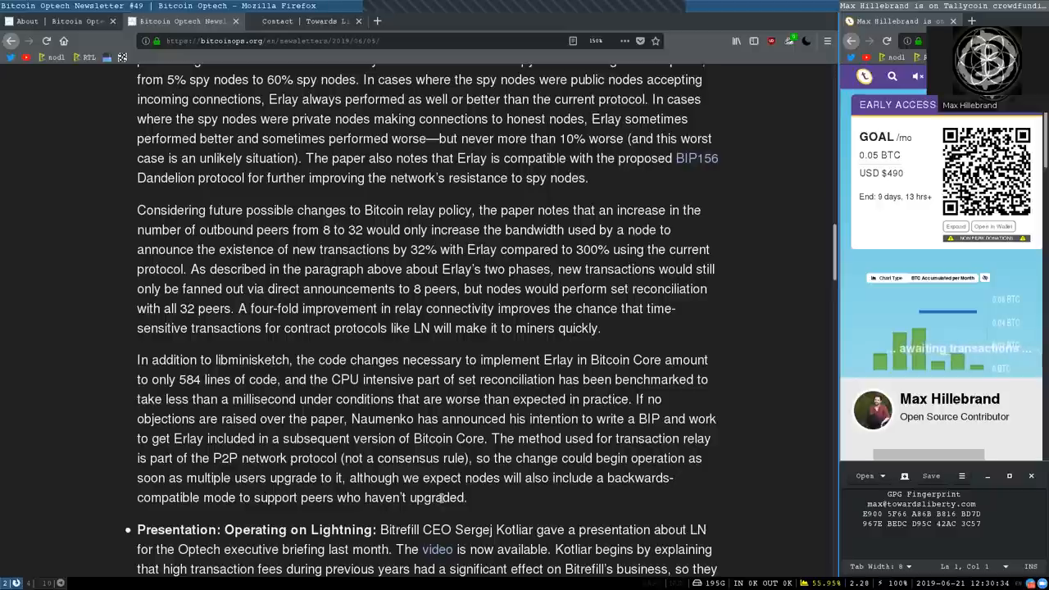
- Scroll until the 'Presentation: Operating on Lightning' bullet is at the top
{"action": "scroll", "scroll_direction": "down", "scroll_amount": 3}
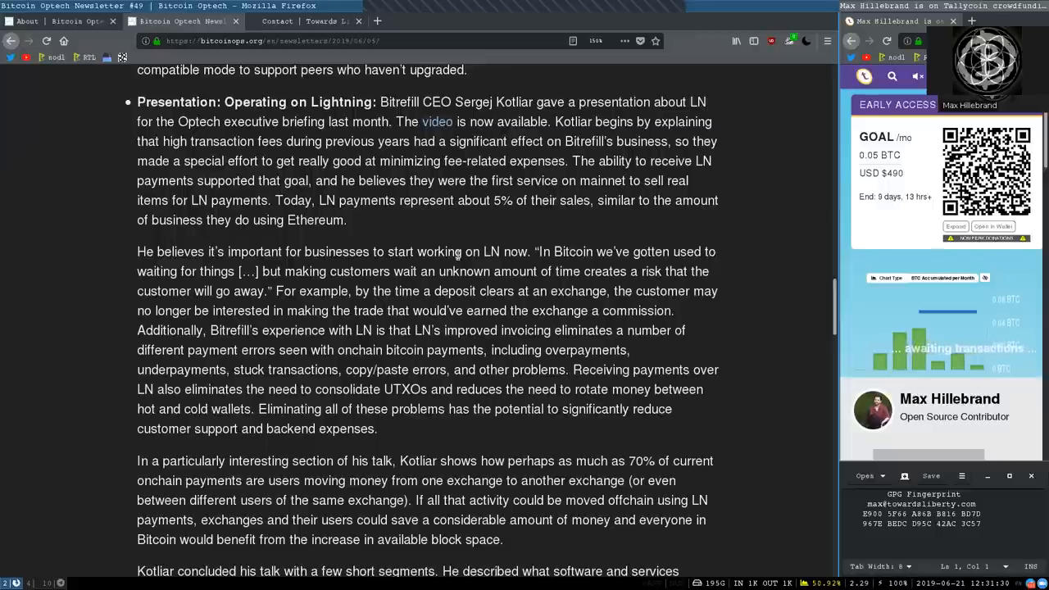
{"action": "left_click_drag", "start_coordinate": [505, 251], "coordinate": [535, 271]}
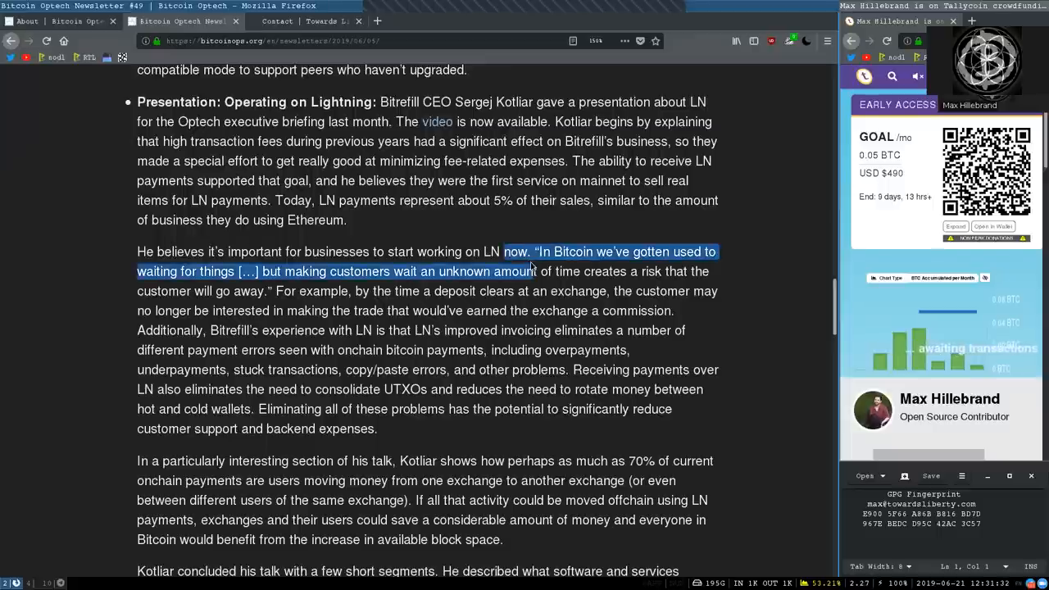
{"action": "left_click", "coordinate": [598, 252]}
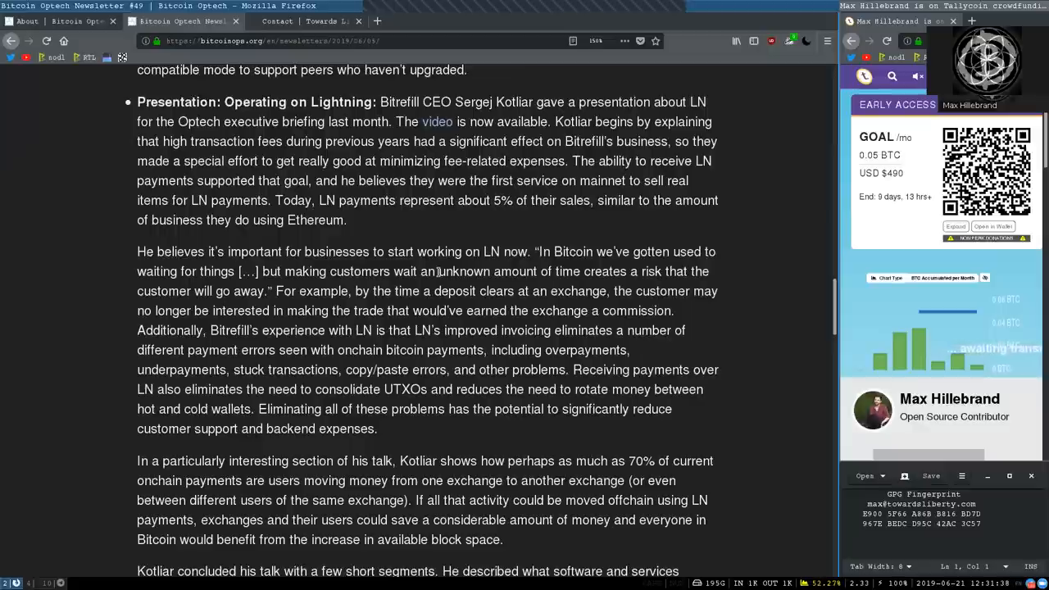
{"action": "mouse_move", "coordinate": [653, 287]}
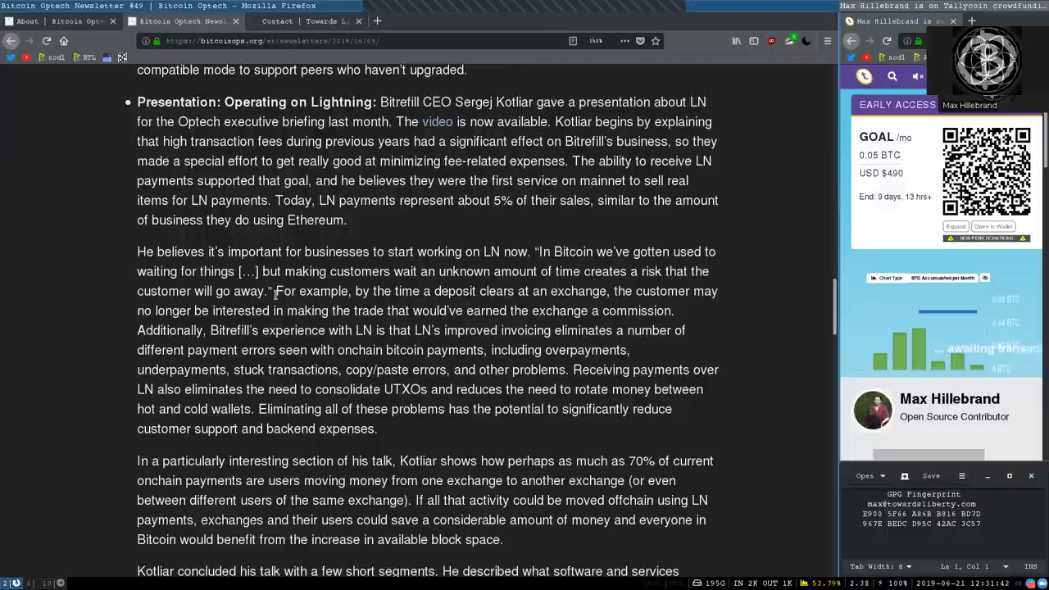
{"action": "mouse_move", "coordinate": [399, 288]}
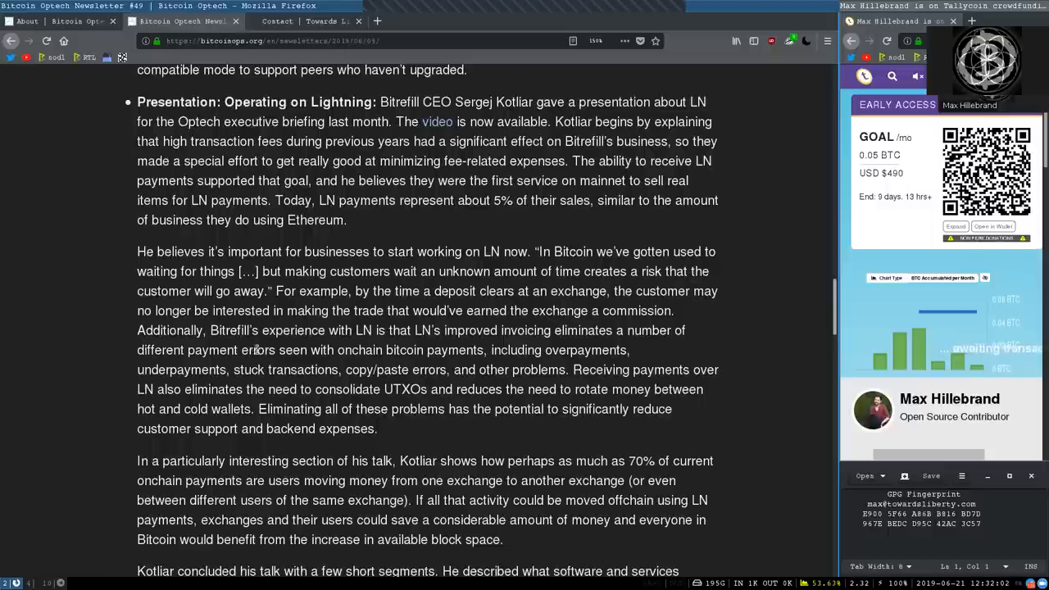
{"action": "mouse_move", "coordinate": [451, 345]}
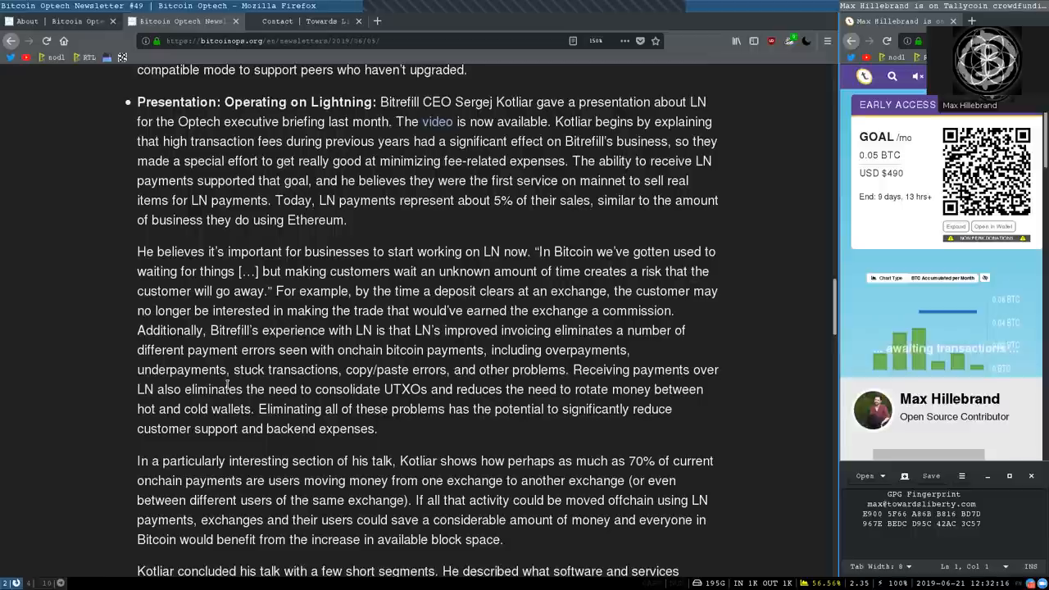
{"action": "mouse_move", "coordinate": [413, 384]}
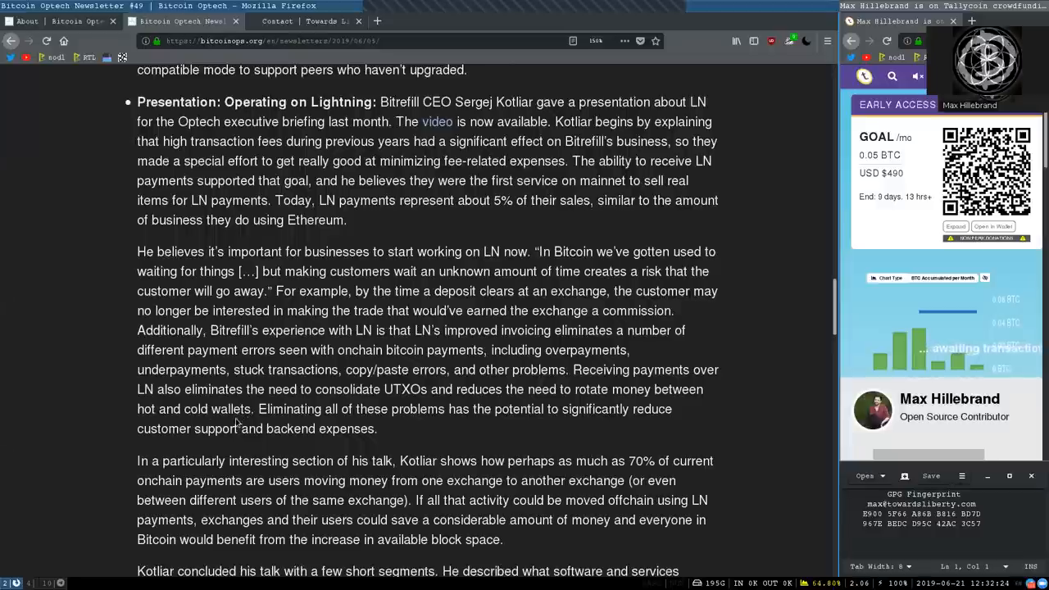
{"action": "mouse_move", "coordinate": [401, 406]}
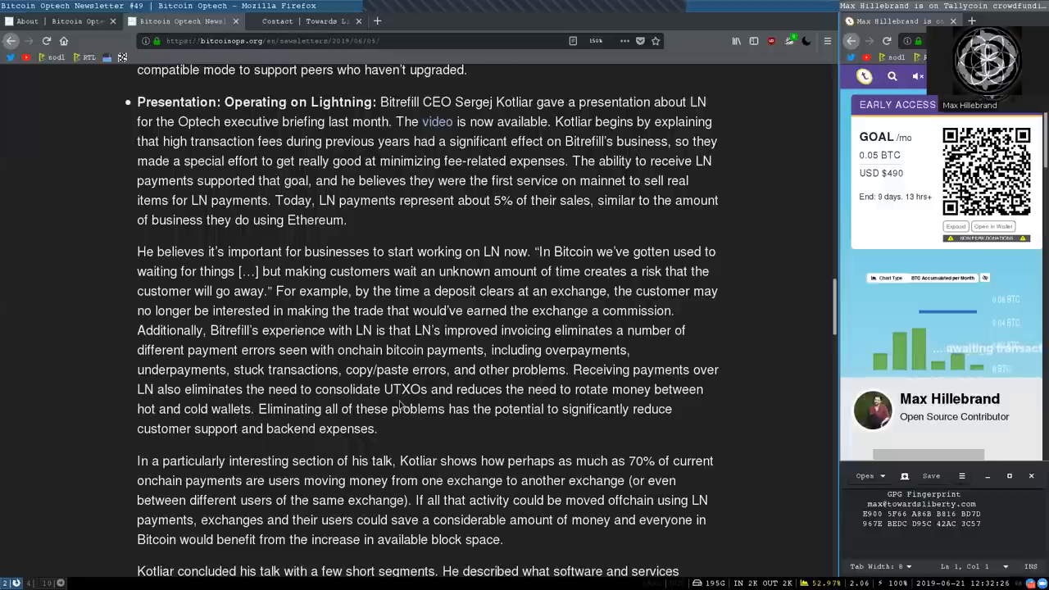
{"action": "mouse_move", "coordinate": [527, 406]}
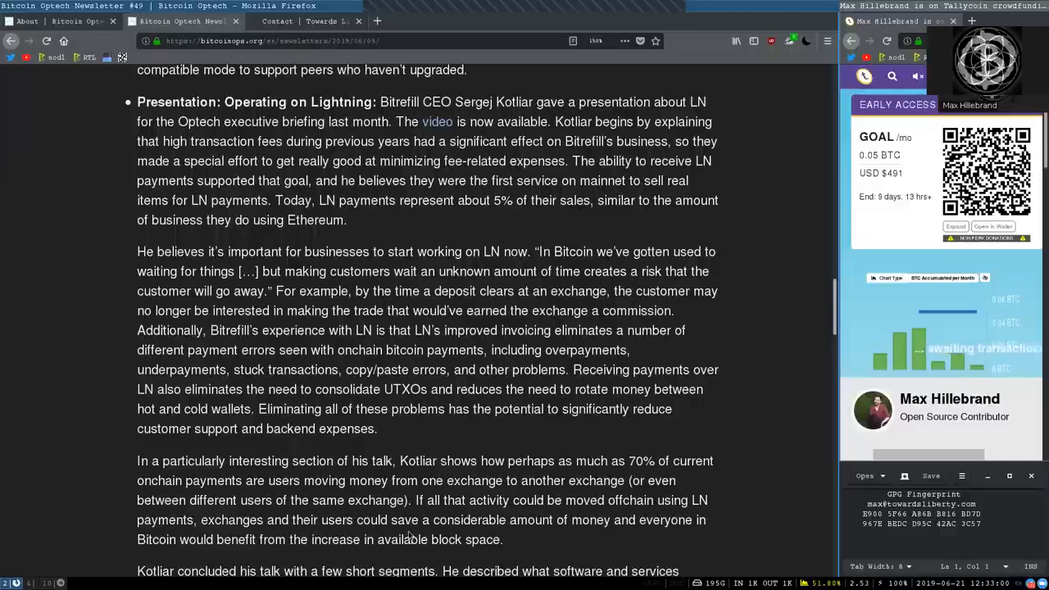
{"action": "mouse_move", "coordinate": [639, 535]}
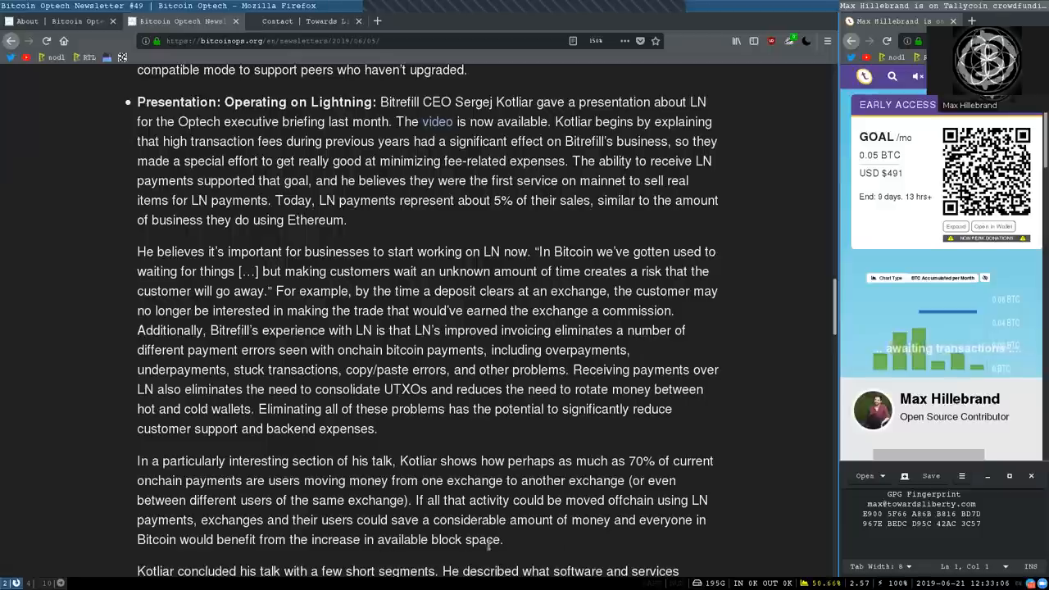
{"action": "scroll", "scroll_direction": "down", "scroll_amount": 3}
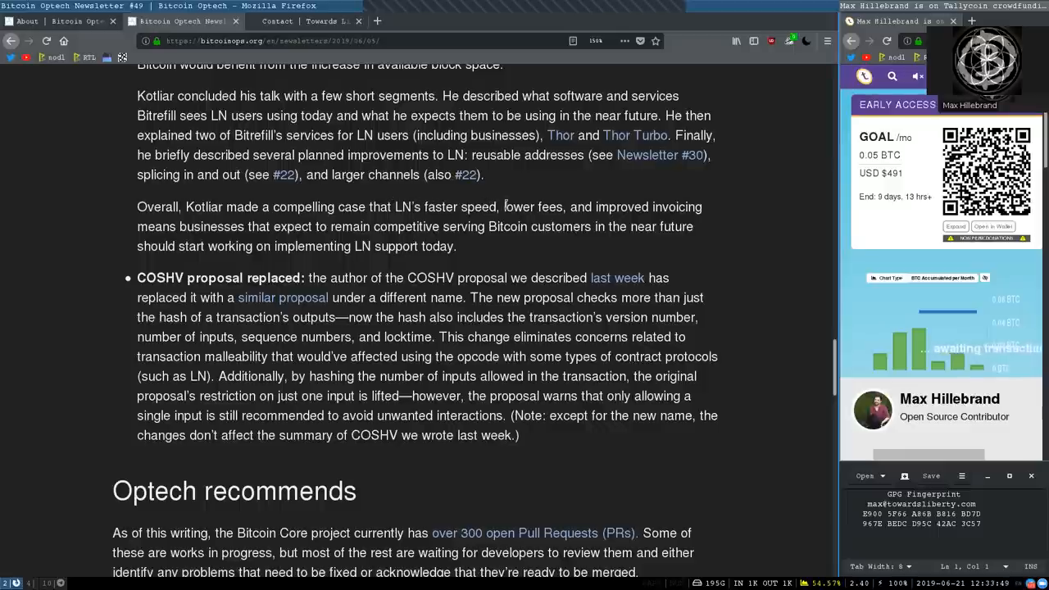
{"action": "mouse_move", "coordinate": [663, 204]}
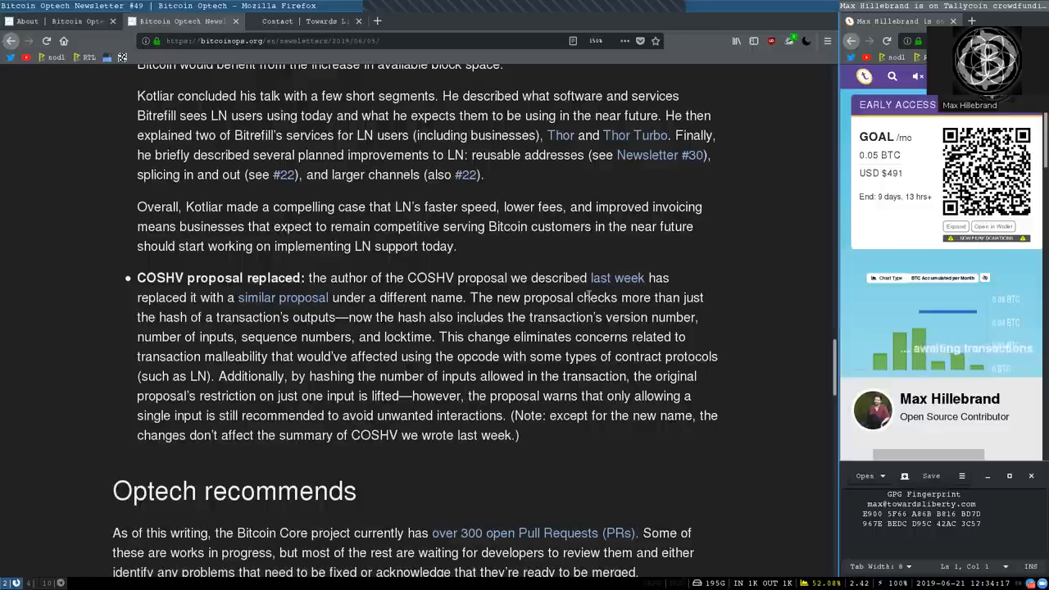
{"action": "mouse_move", "coordinate": [213, 321]}
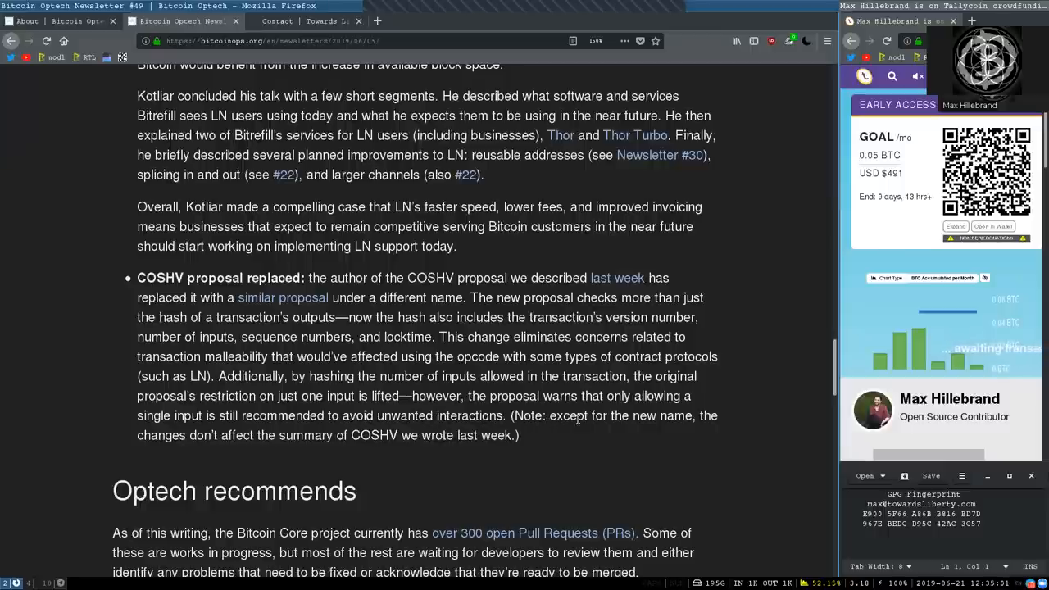
{"action": "mouse_move", "coordinate": [236, 459]}
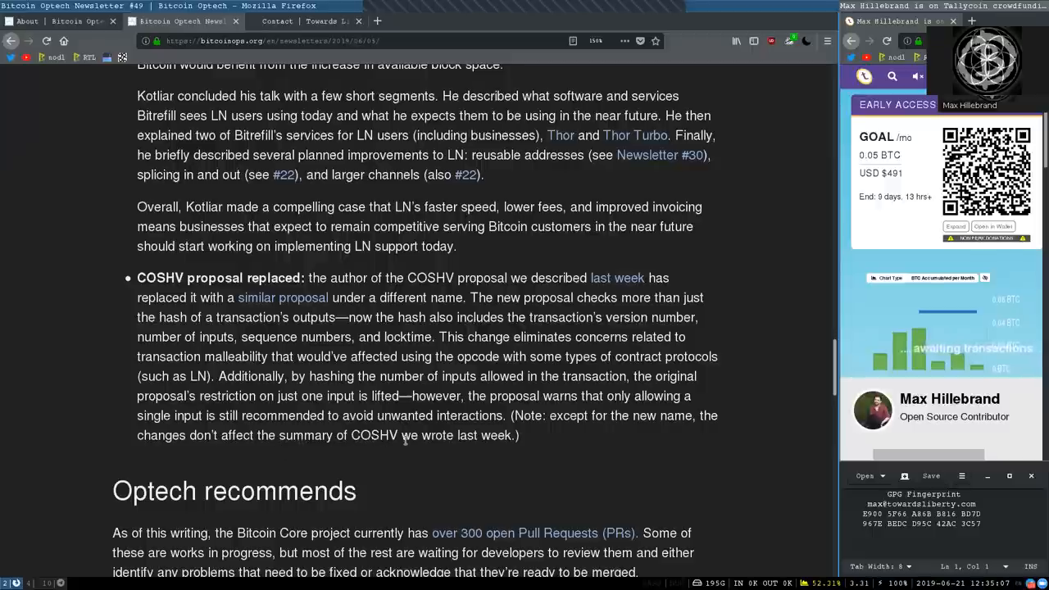
- Scroll past Optech recommends to the Bech32 sending support heading
{"action": "scroll", "scroll_direction": "down", "scroll_amount": 3}
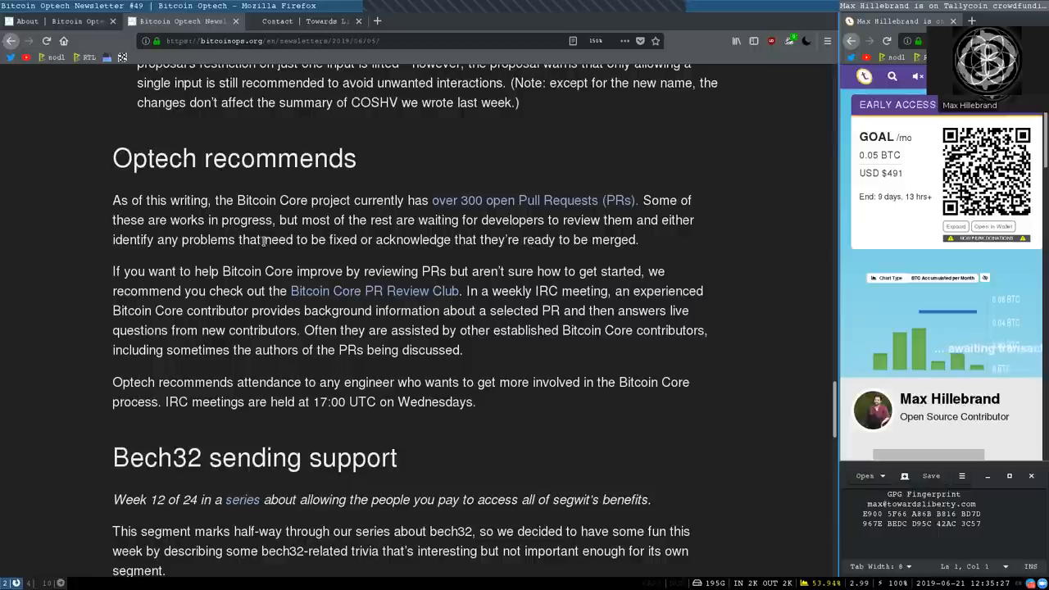
{"action": "mouse_move", "coordinate": [374, 232]}
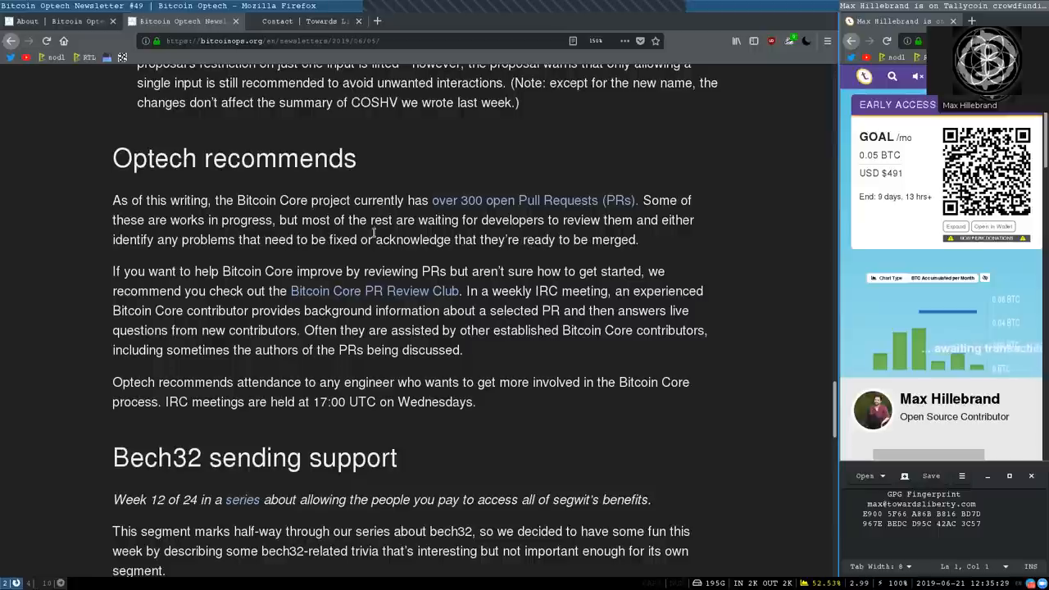
{"action": "mouse_move", "coordinate": [599, 233]}
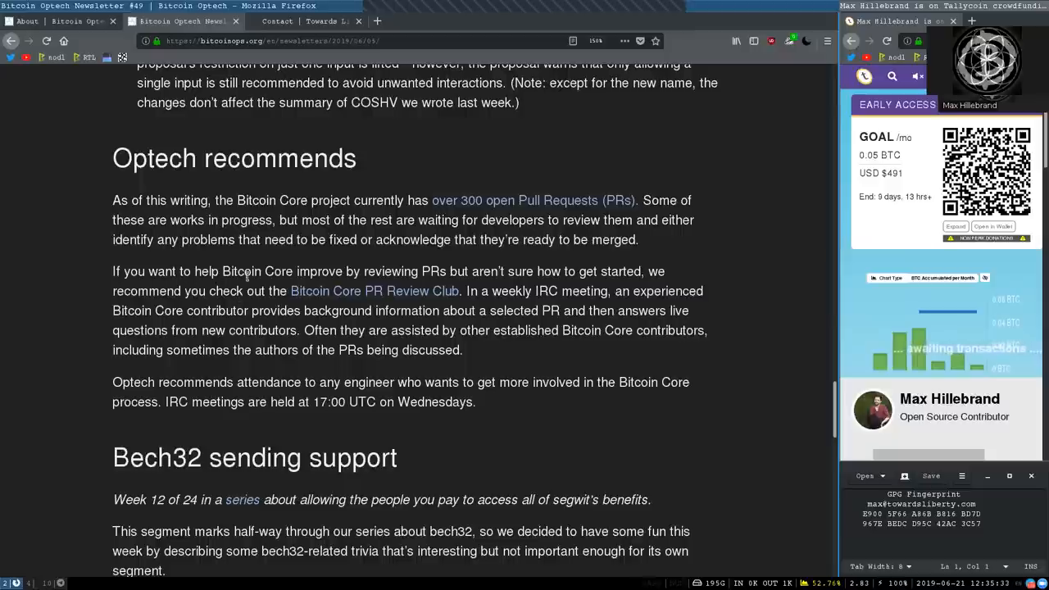
{"action": "mouse_move", "coordinate": [368, 275]}
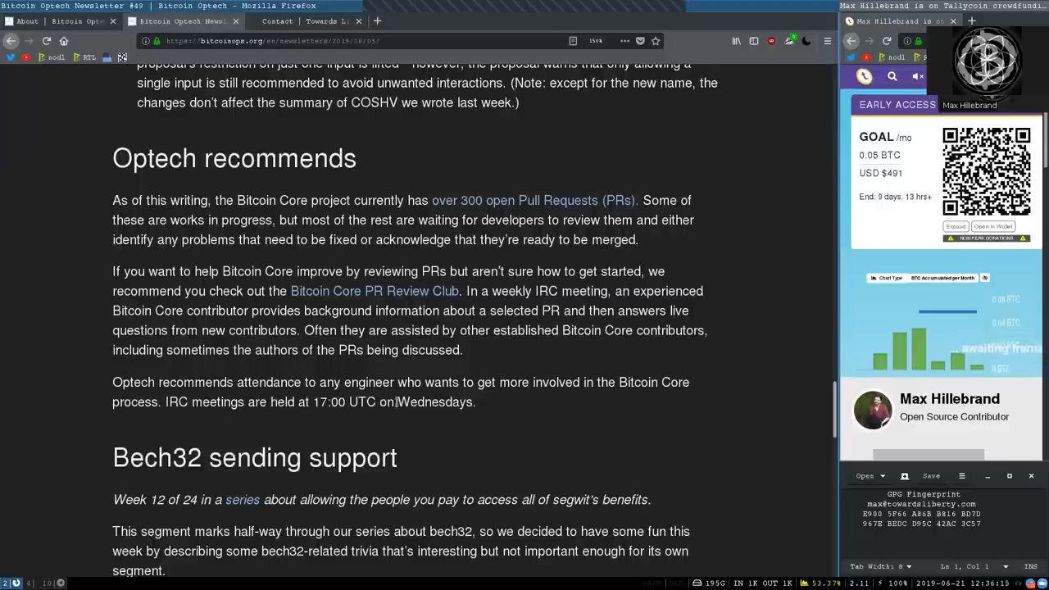
{"action": "scroll", "scroll_direction": "down", "scroll_amount": 3}
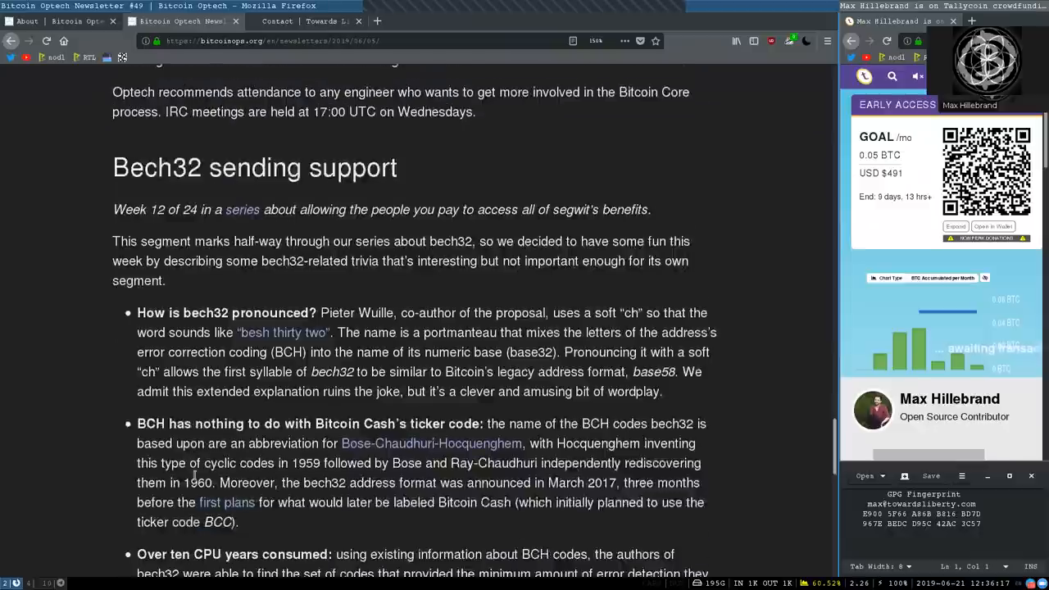
- Read the bech32 trivia bullets and scroll to Notable code and documentation changes
{"action": "scroll", "scroll_direction": "down", "scroll_amount": 3}
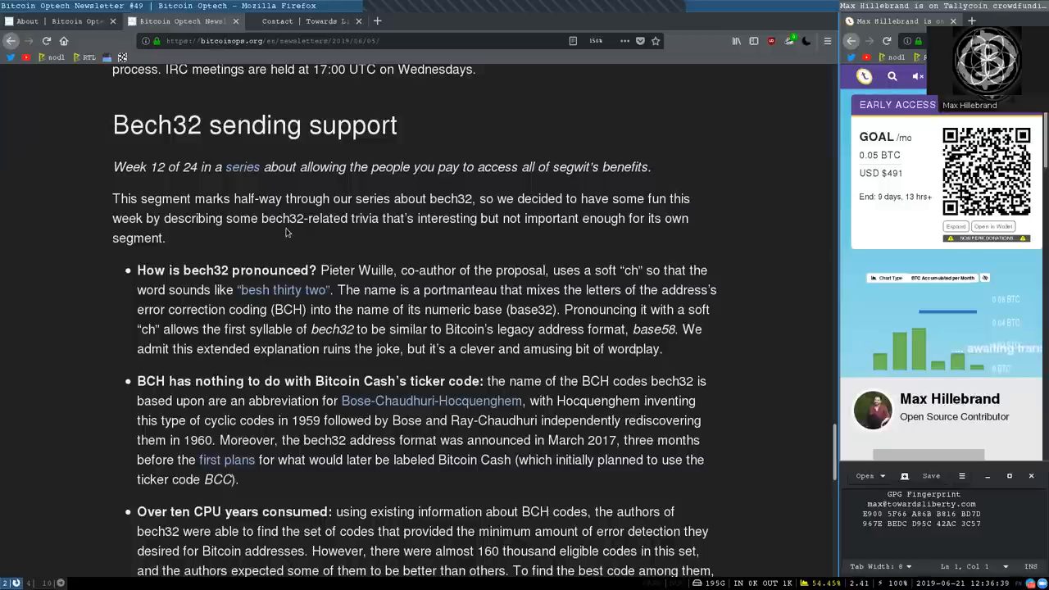
{"action": "mouse_move", "coordinate": [449, 219]}
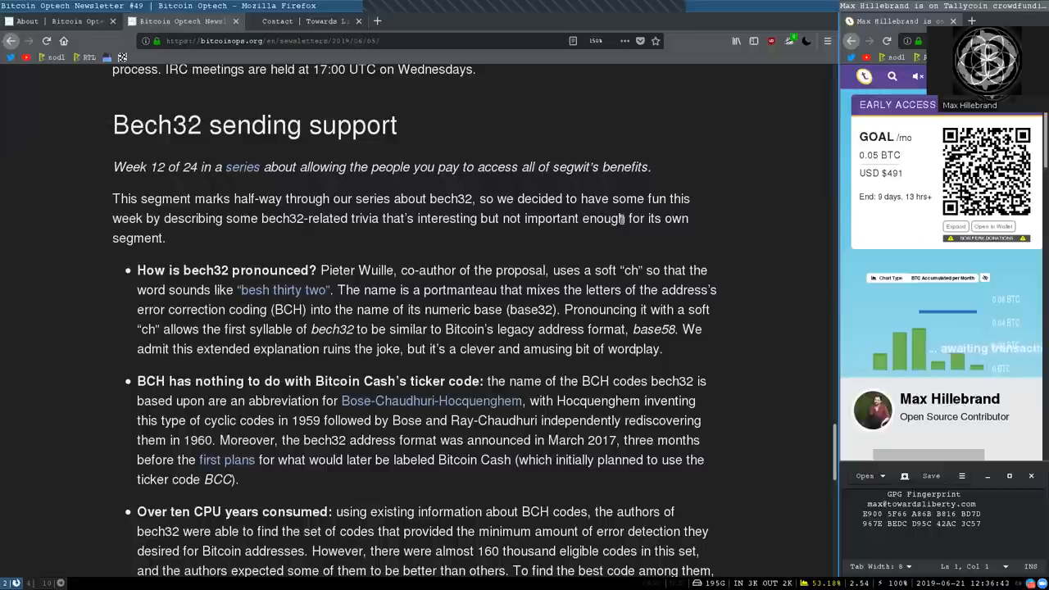
{"action": "scroll", "scroll_direction": "down", "scroll_amount": 3}
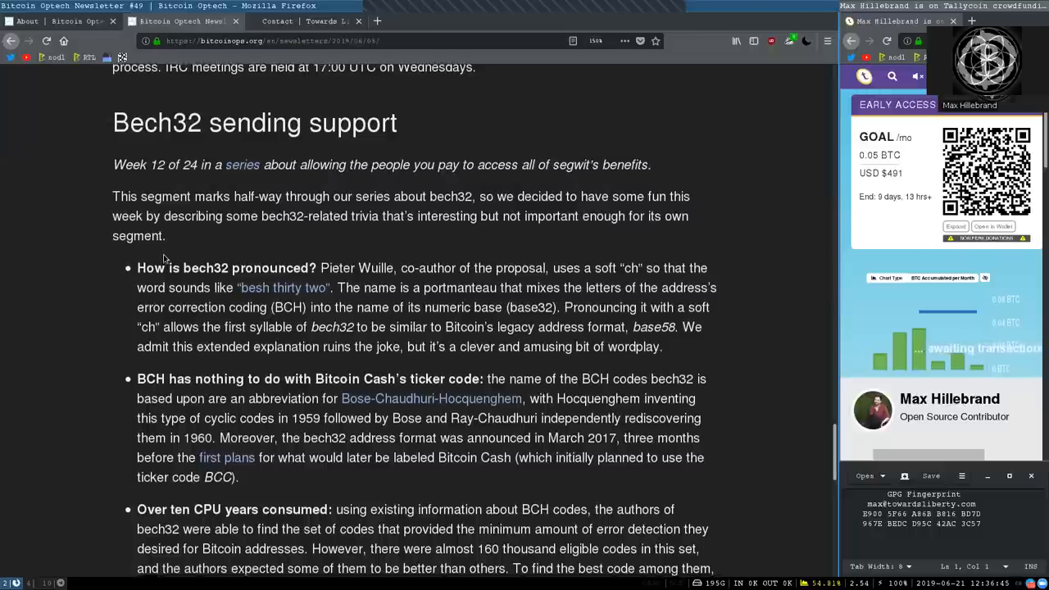
{"action": "scroll", "scroll_direction": "down", "scroll_amount": 3}
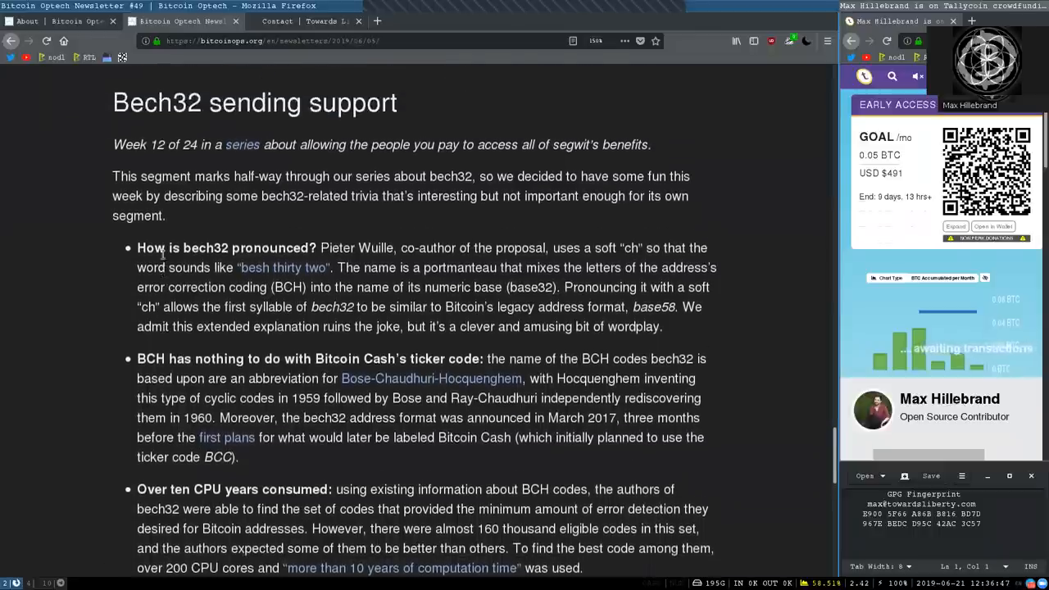
{"action": "scroll", "scroll_direction": "down", "scroll_amount": 3}
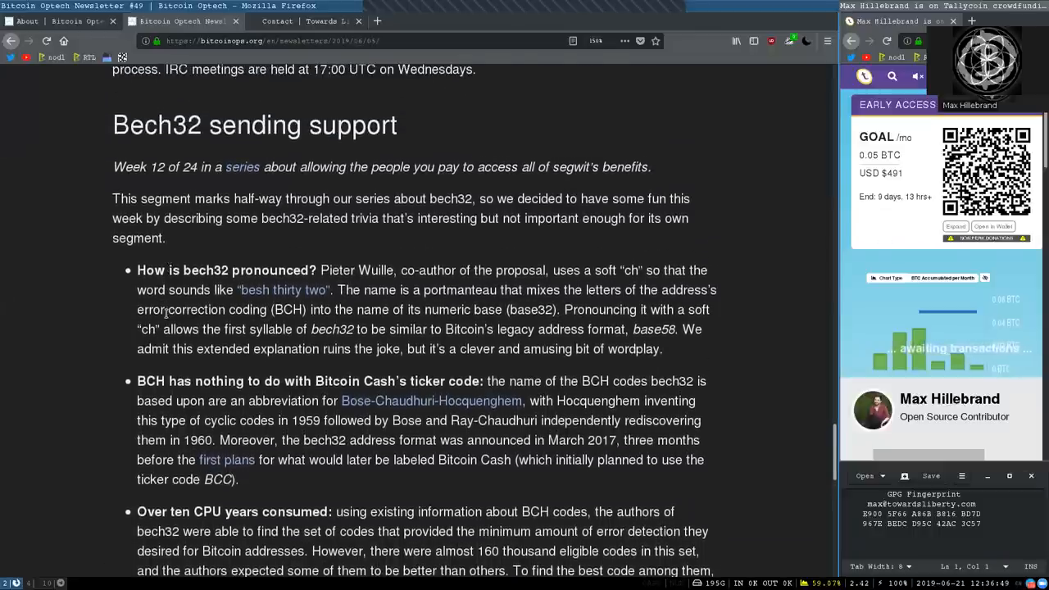
{"action": "scroll", "scroll_direction": "down", "scroll_amount": 3}
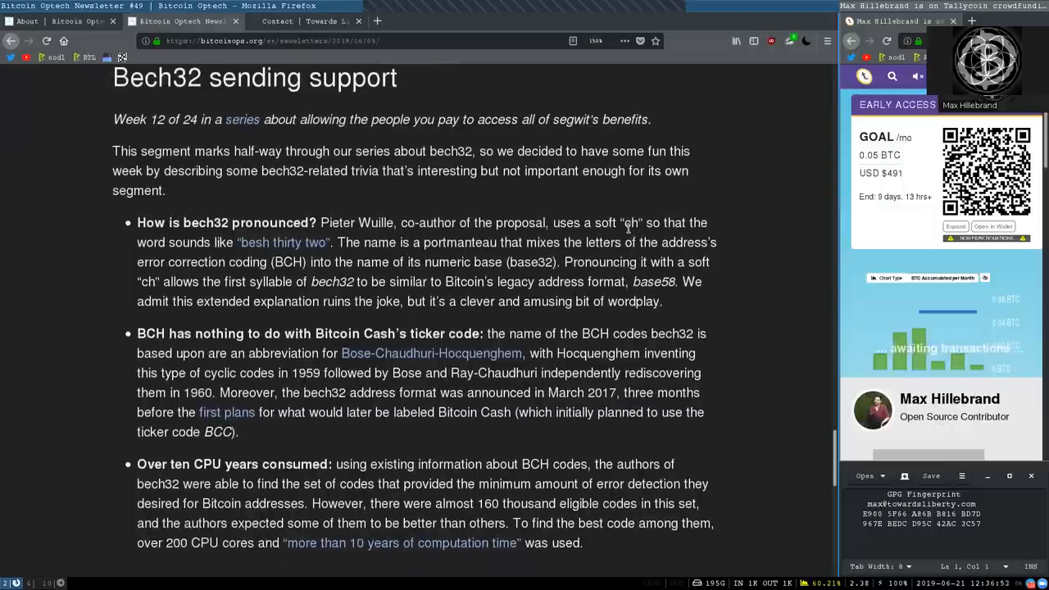
{"action": "mouse_move", "coordinate": [283, 242]}
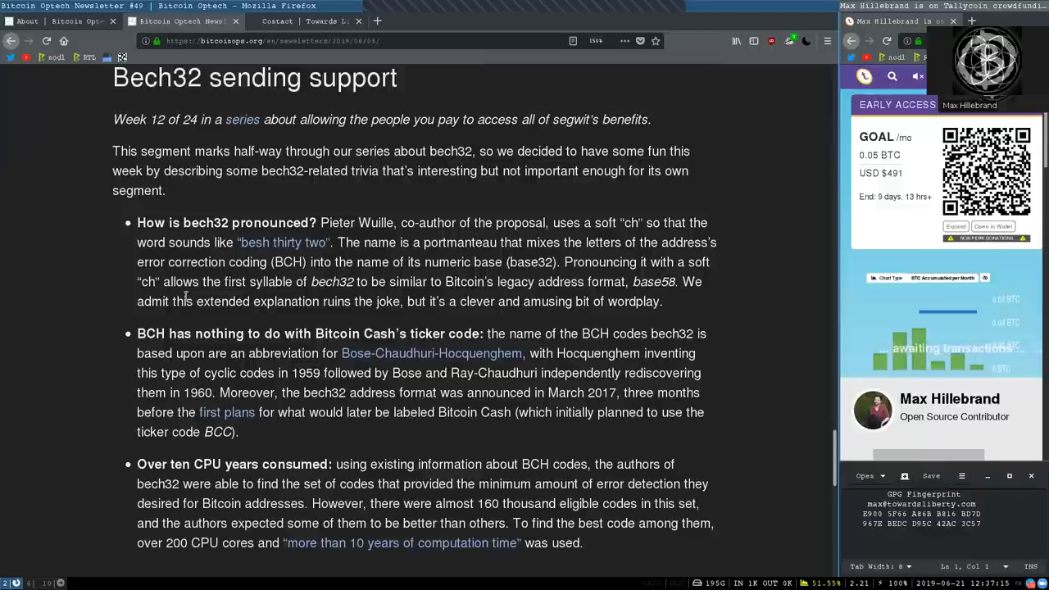
{"action": "mouse_move", "coordinate": [318, 296]}
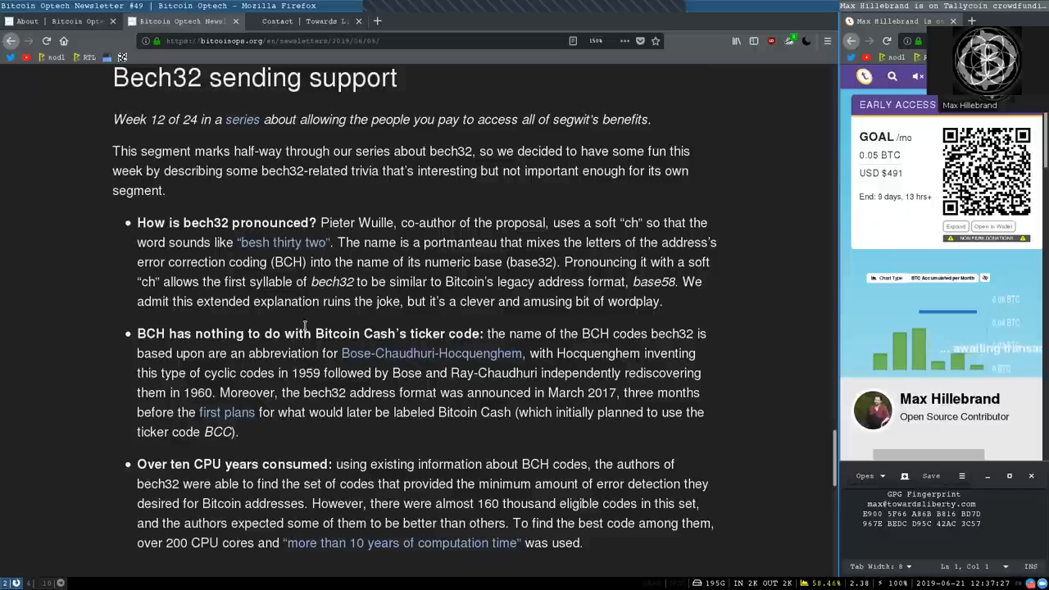
{"action": "mouse_move", "coordinate": [426, 296]}
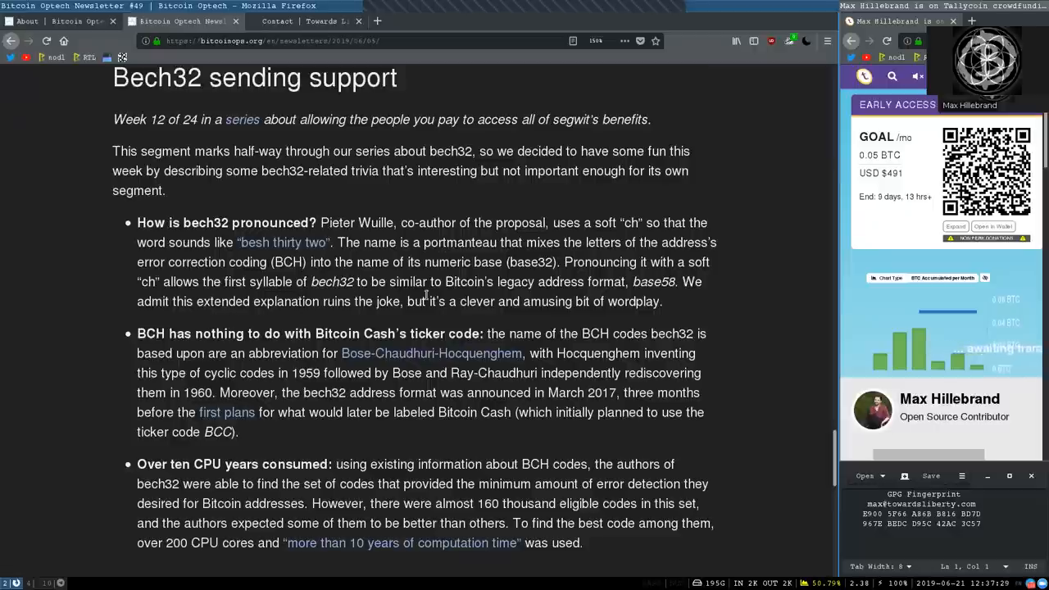
{"action": "mouse_move", "coordinate": [644, 318]}
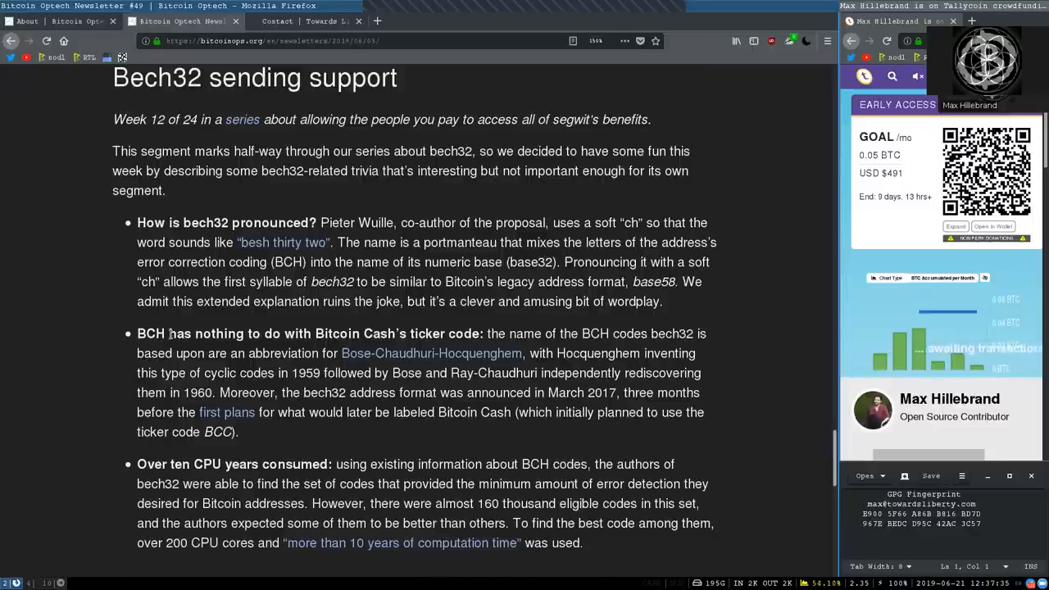
{"action": "mouse_move", "coordinate": [283, 242]}
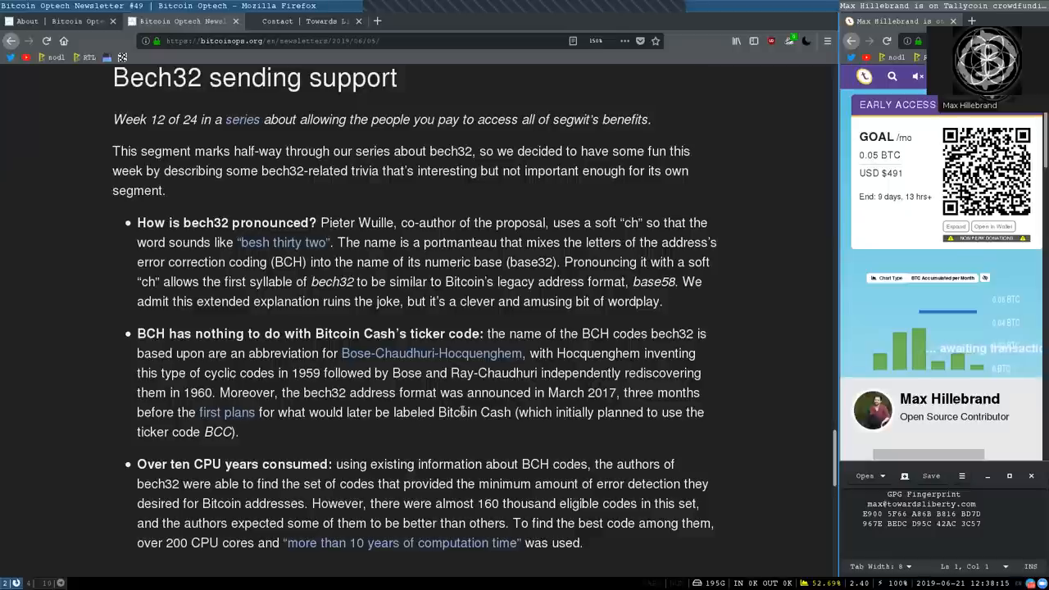
{"action": "mouse_move", "coordinate": [602, 426]}
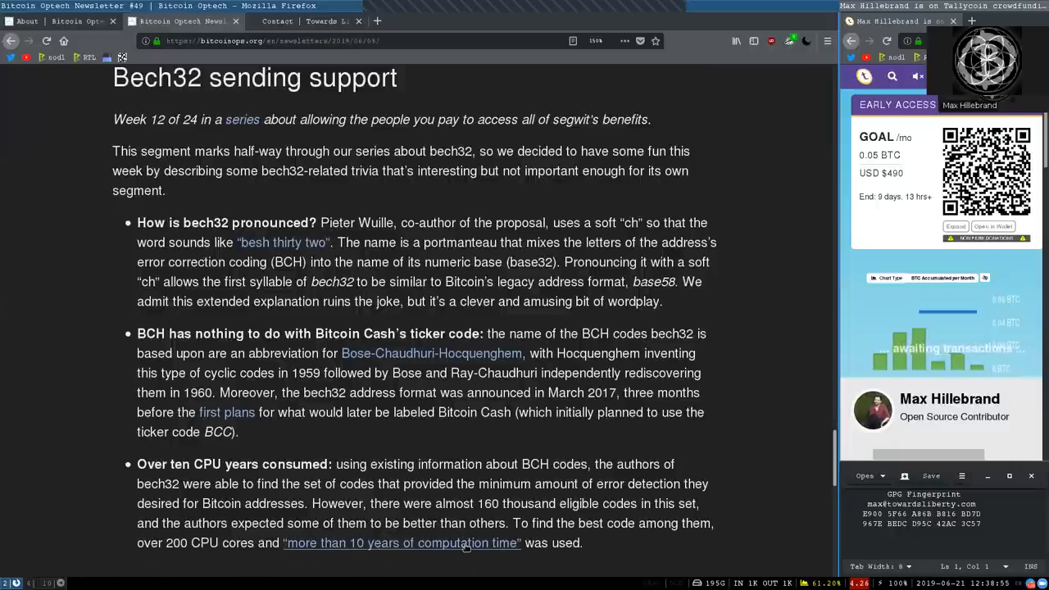
{"action": "scroll", "scroll_direction": "down", "scroll_amount": 3}
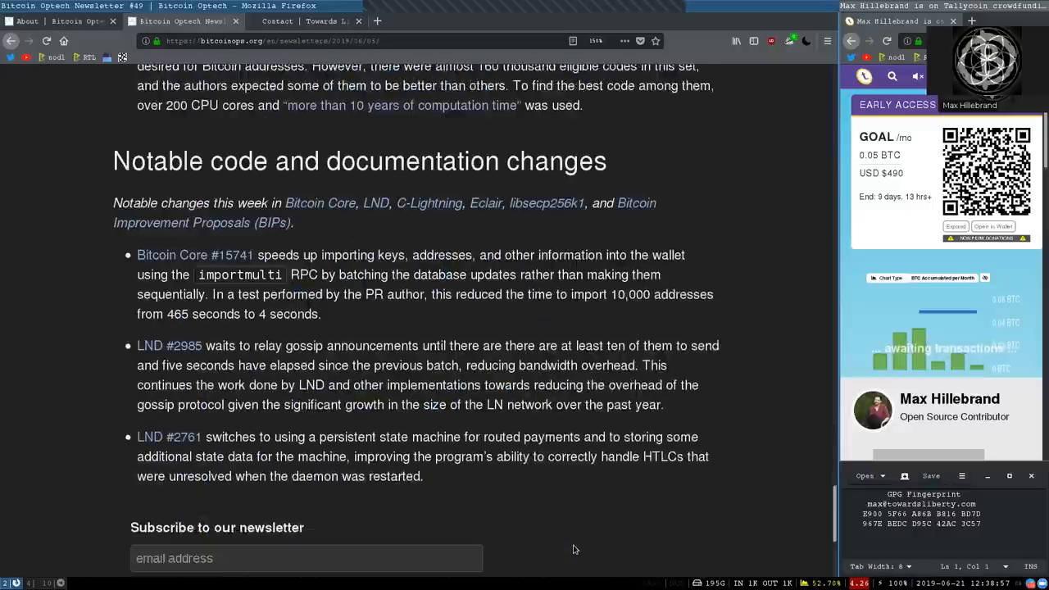
- Scroll to read Bitcoin Core #15741 and LND #2985 and #2761 down to the subscribe box
{"action": "scroll", "scroll_direction": "down", "scroll_amount": 3}
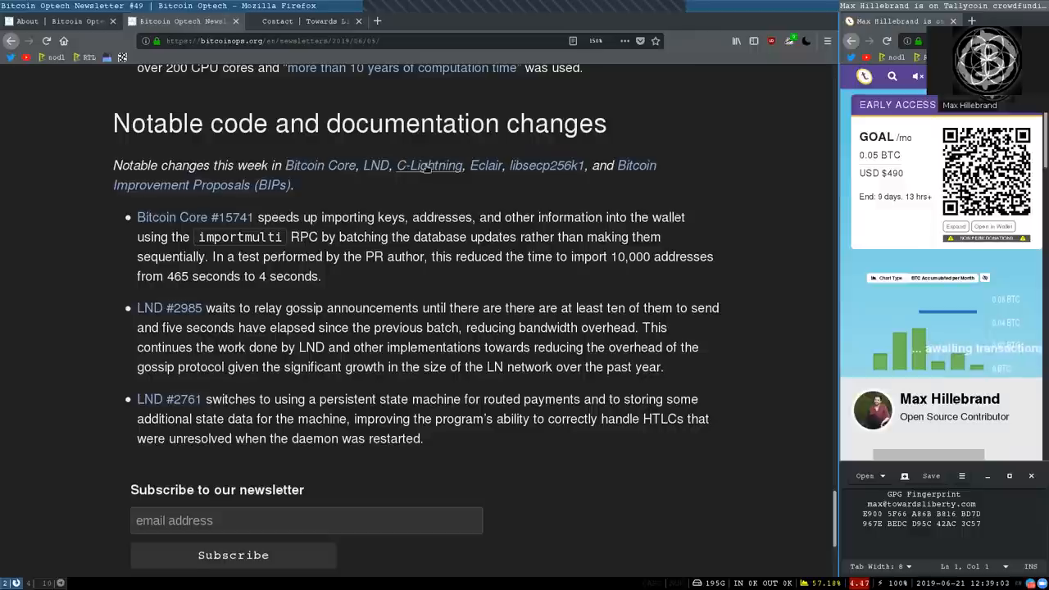
{"action": "mouse_move", "coordinate": [547, 165]}
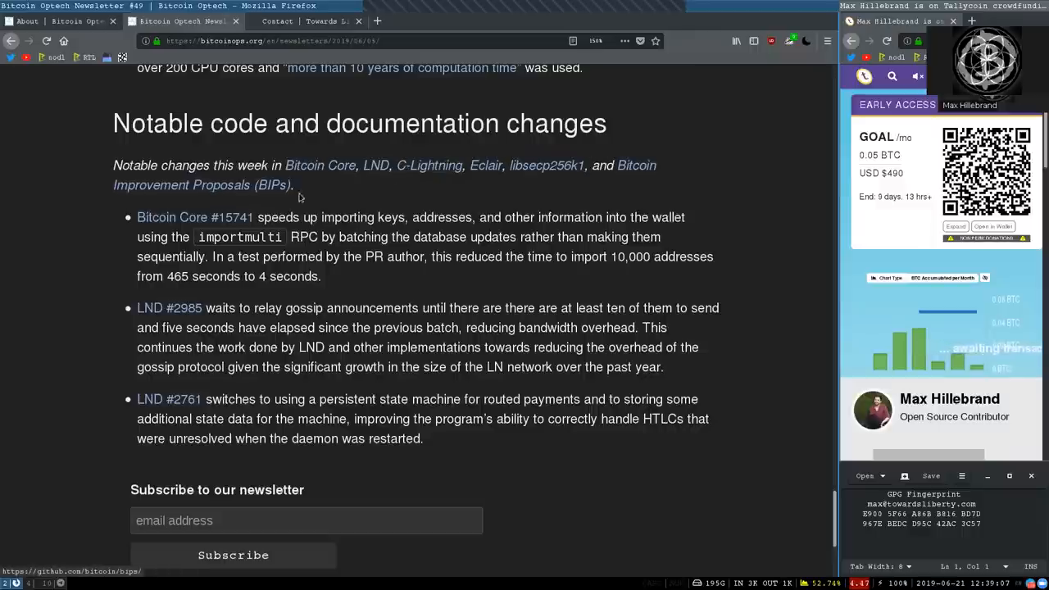
{"action": "mouse_move", "coordinate": [119, 238]}
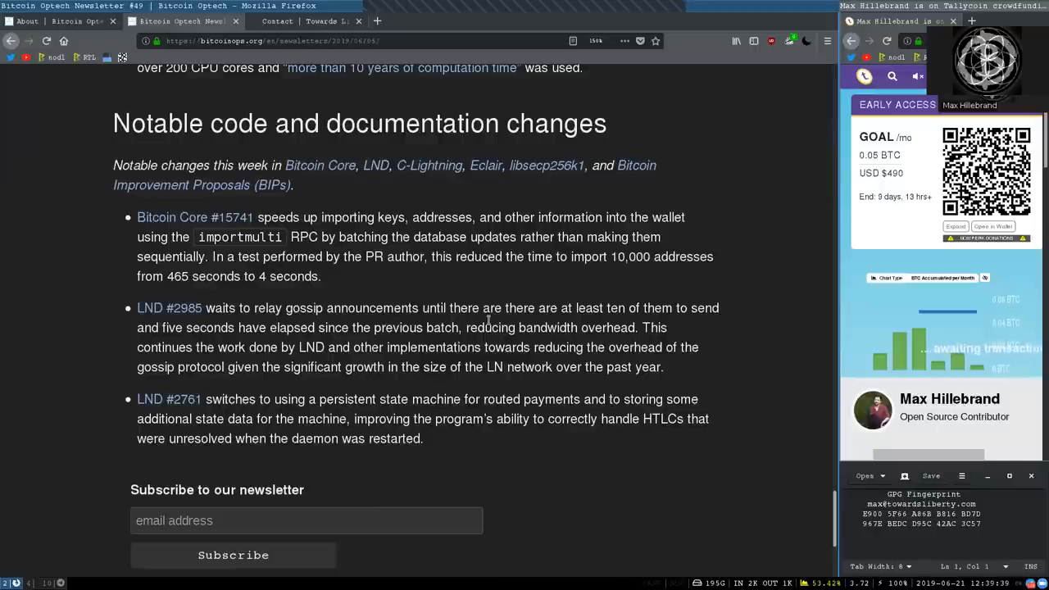
{"action": "mouse_move", "coordinate": [627, 307]}
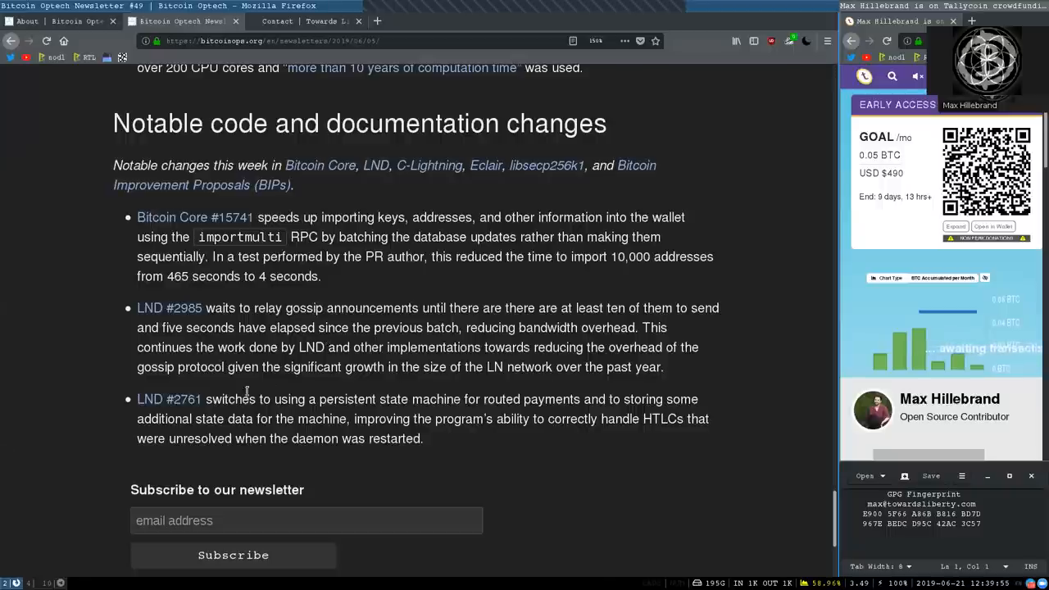
{"action": "mouse_move", "coordinate": [290, 372]}
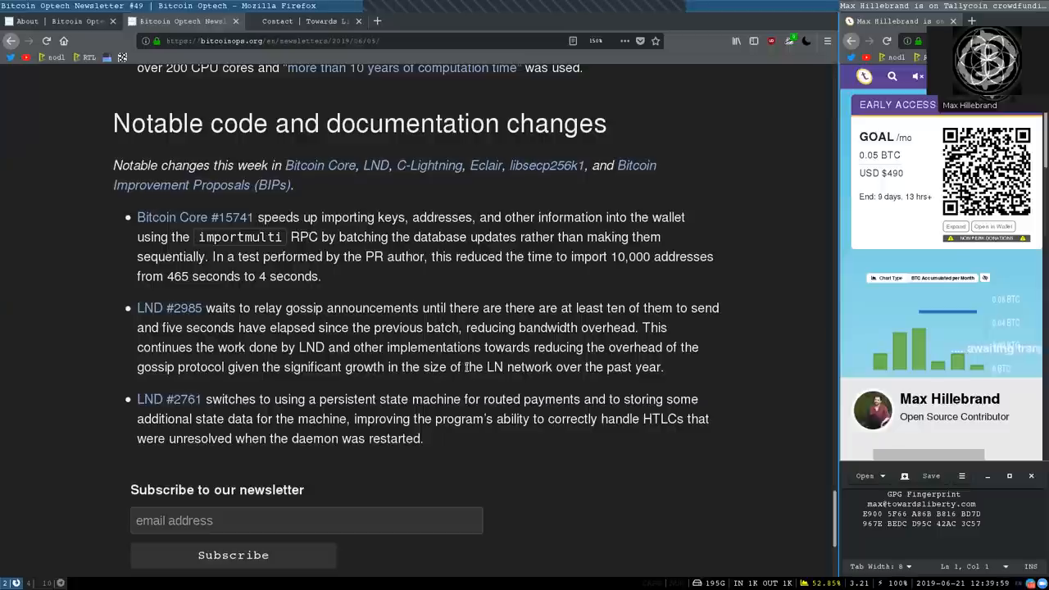
{"action": "mouse_move", "coordinate": [615, 384]}
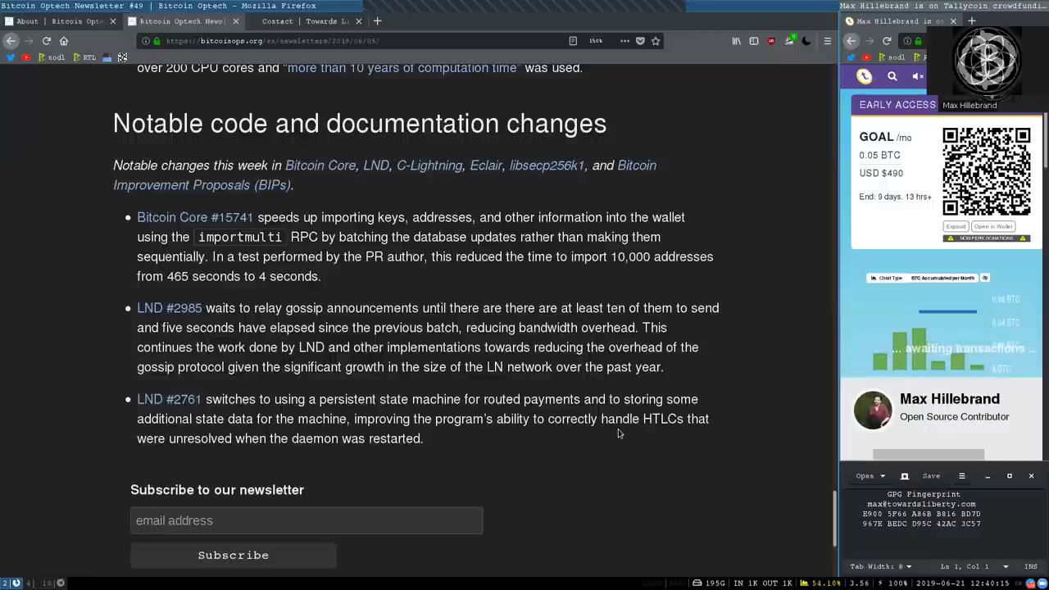
{"action": "mouse_move", "coordinate": [341, 488]}
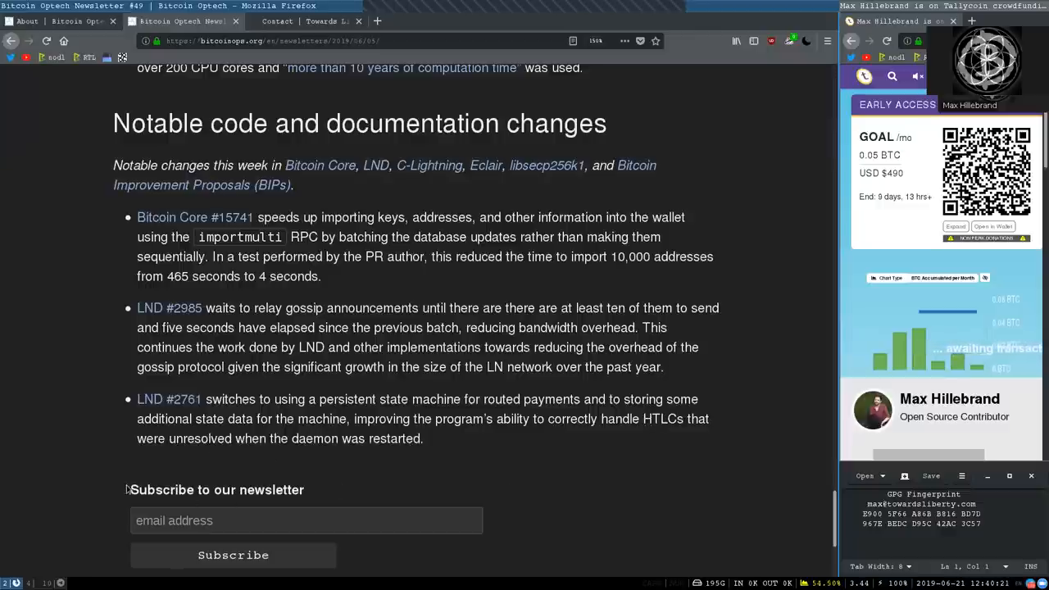
- Skim the Optech About page's sponsors and team, then show Max Hillebrand's Towards Liberty contact page
{"action": "left_click_drag", "start_coordinate": [131, 489], "coordinate": [303, 489]}
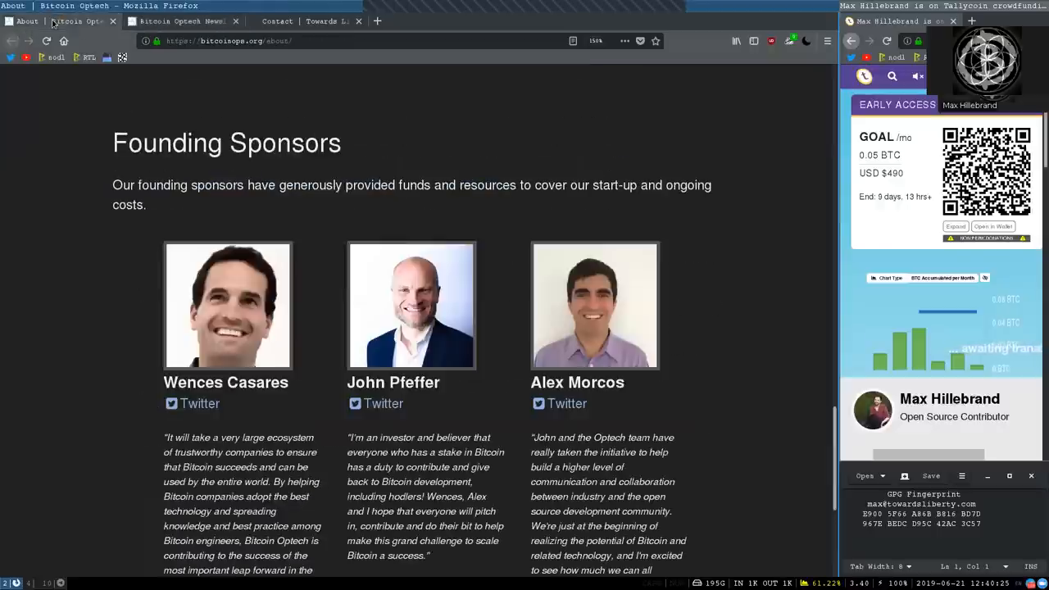
{"action": "scroll", "scroll_direction": "down", "scroll_amount": 3}
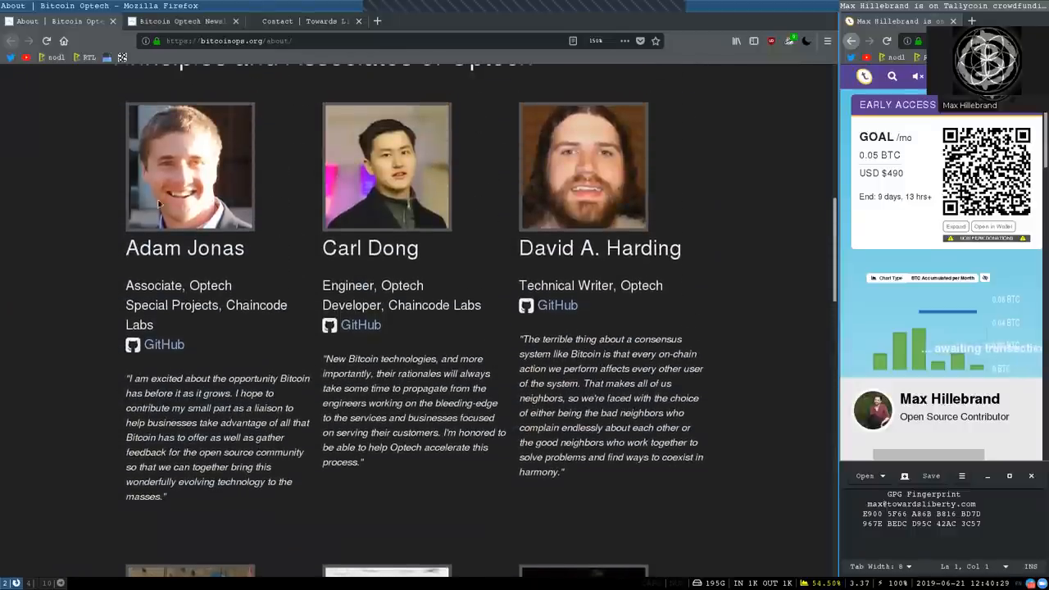
{"action": "left_click", "coordinate": [323, 20]}
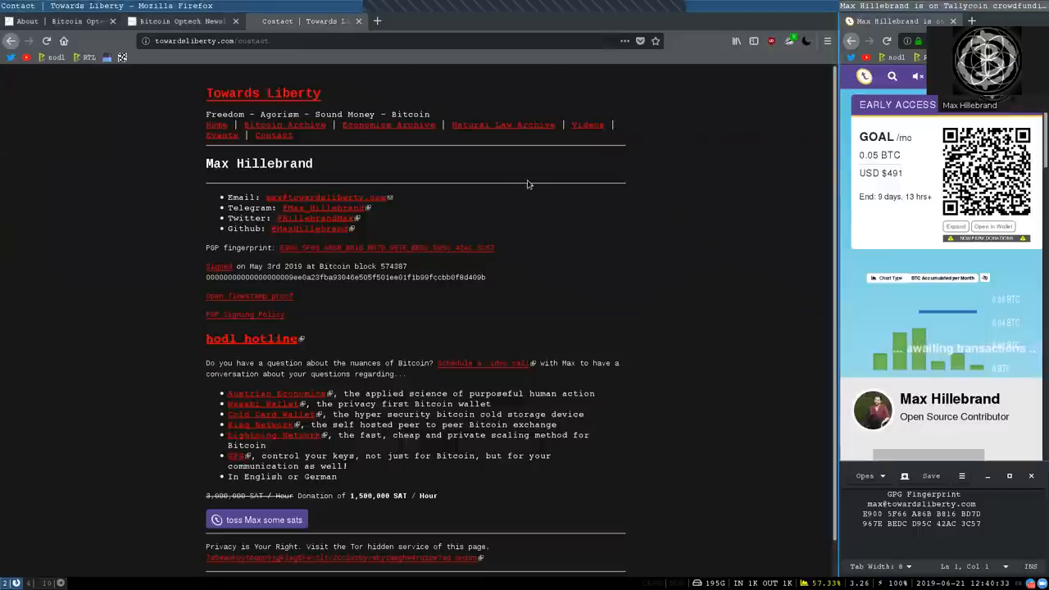
{"action": "mouse_move", "coordinate": [270, 54]}
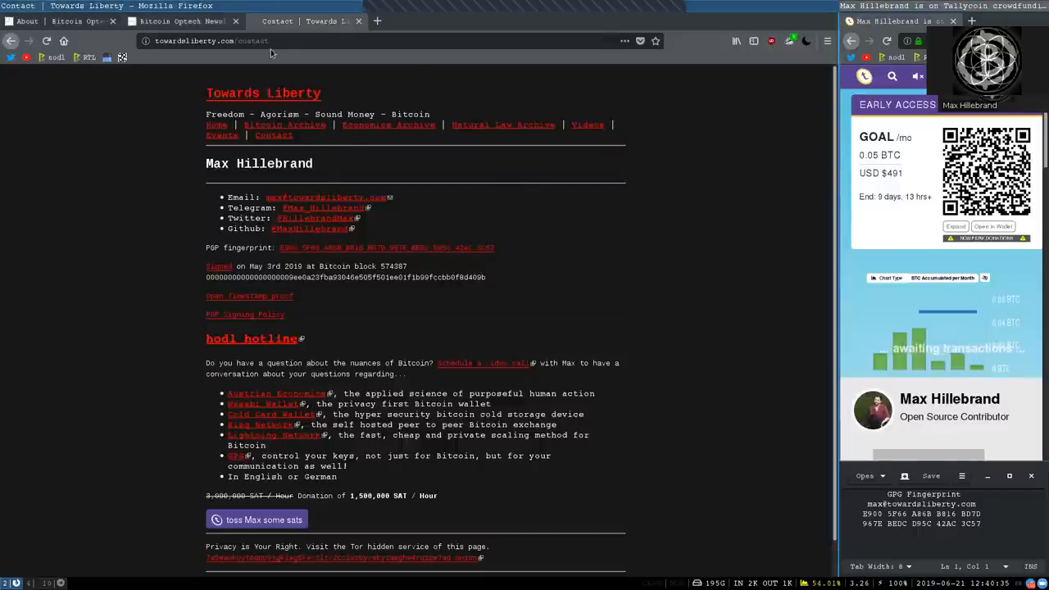